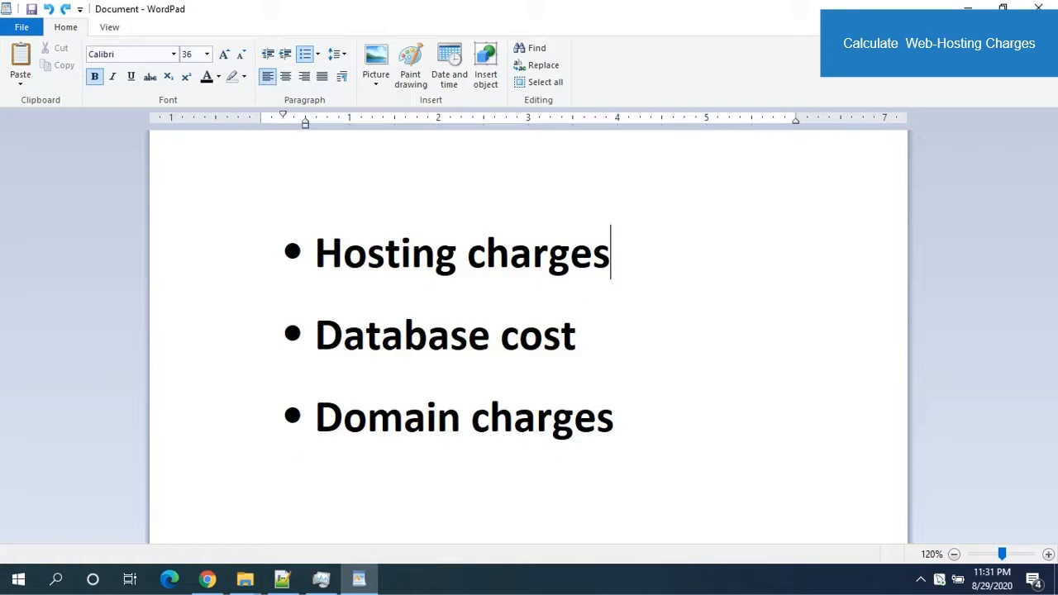
mouse_move(586, 294)
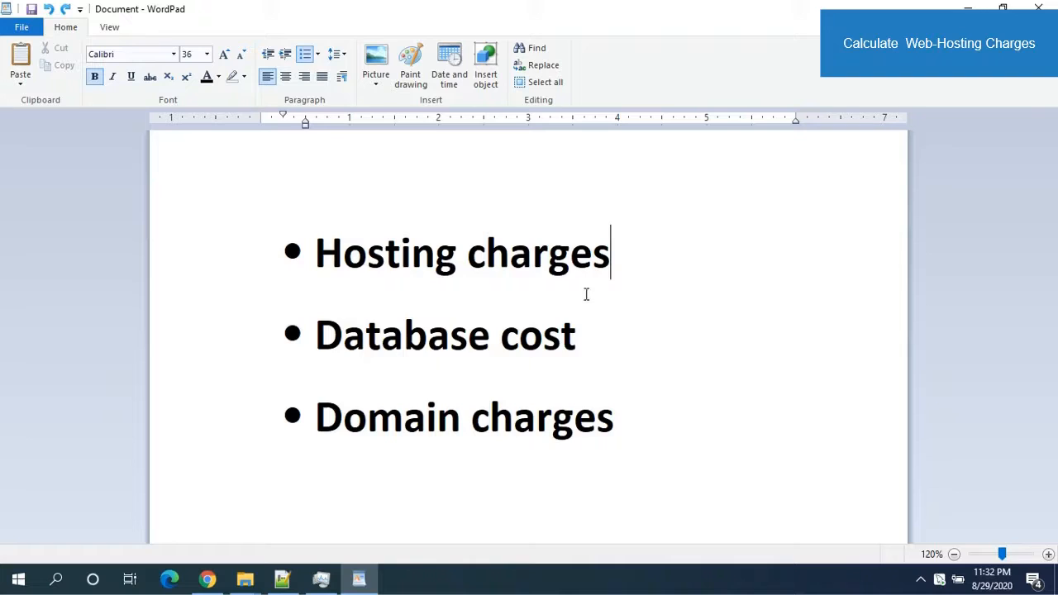
mouse_move(586, 290)
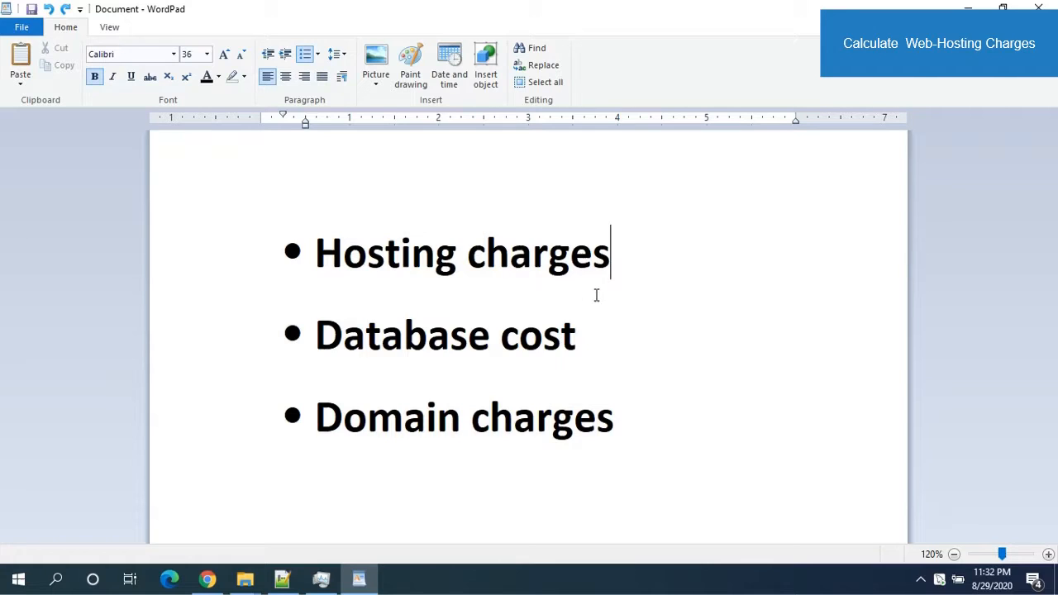
mouse_move(603, 300)
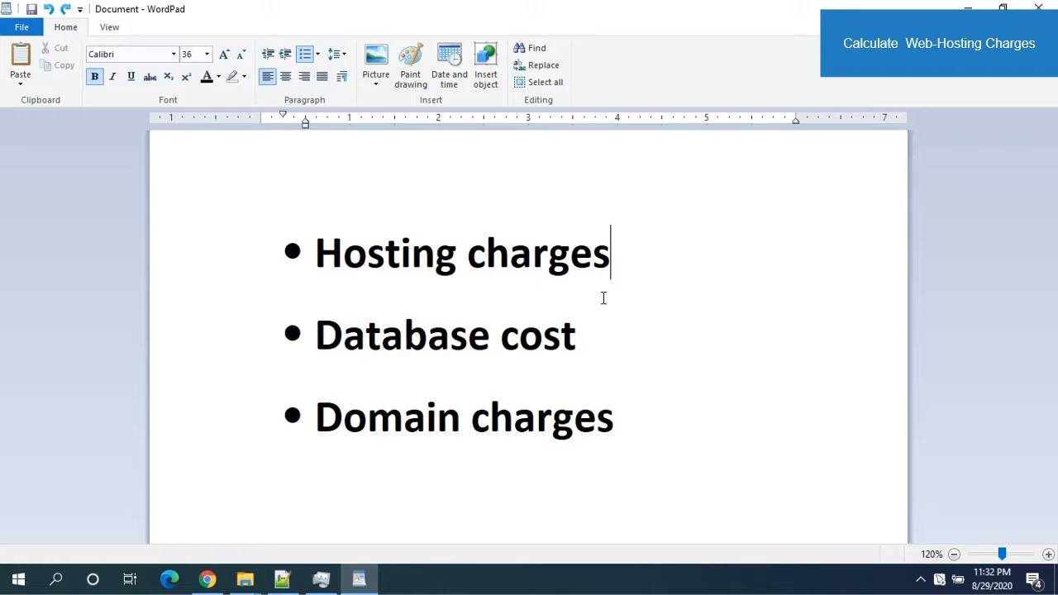
mouse_move(662, 279)
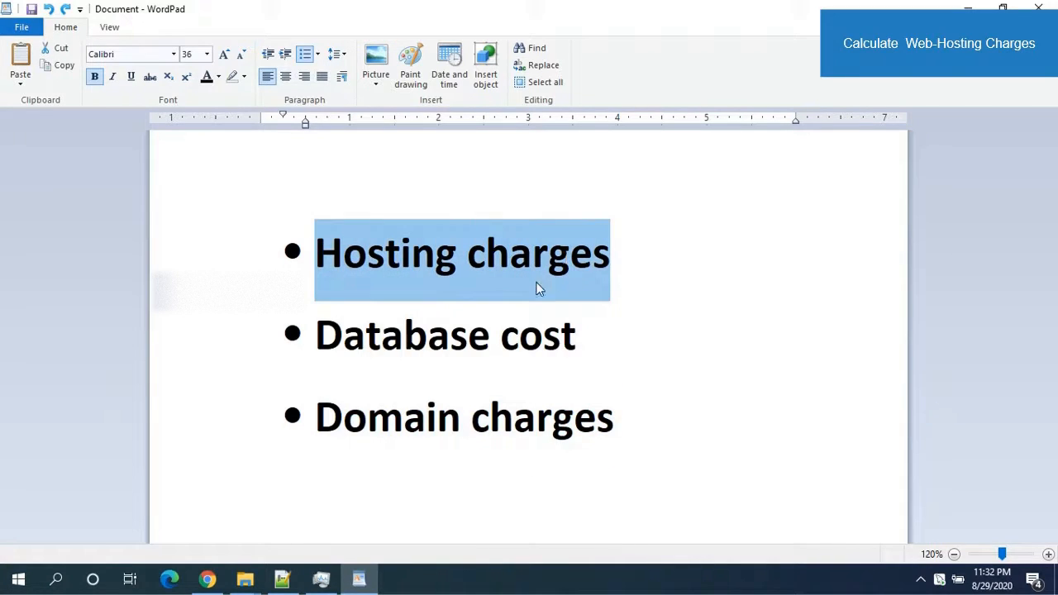
- Open javatechdemo's overview and scroll to its $0.00/month ClearDB add-on and dyno formation
left_click(206, 575)
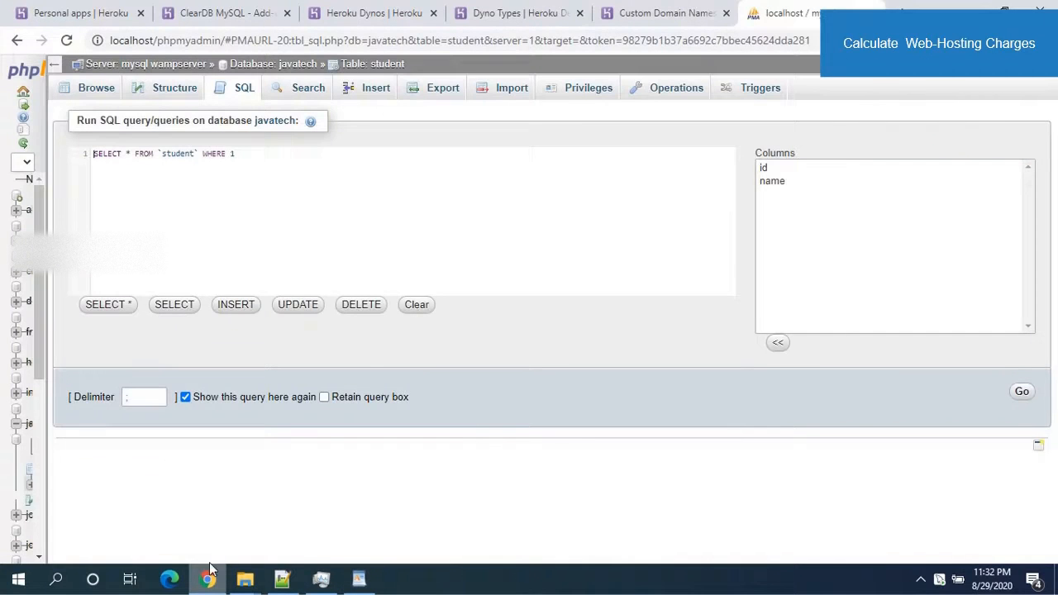
left_click(75, 16)
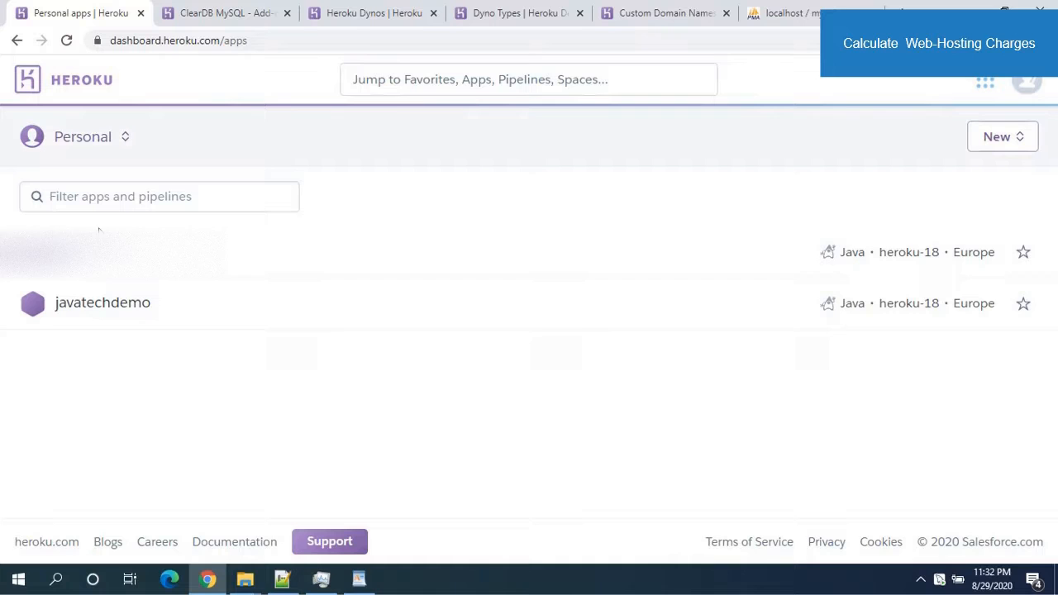
mouse_move(92, 315)
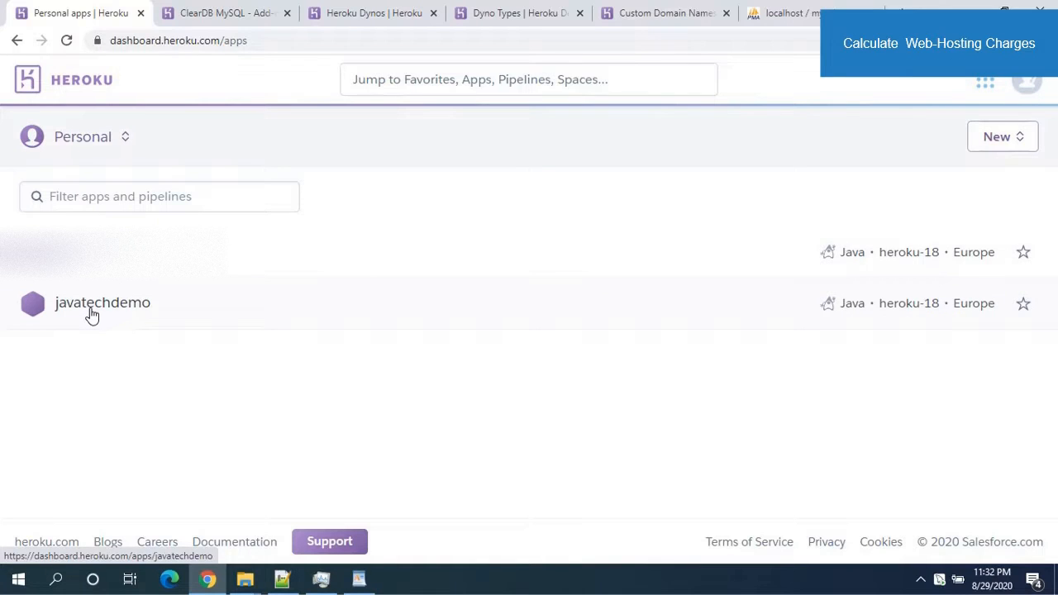
left_click(102, 302)
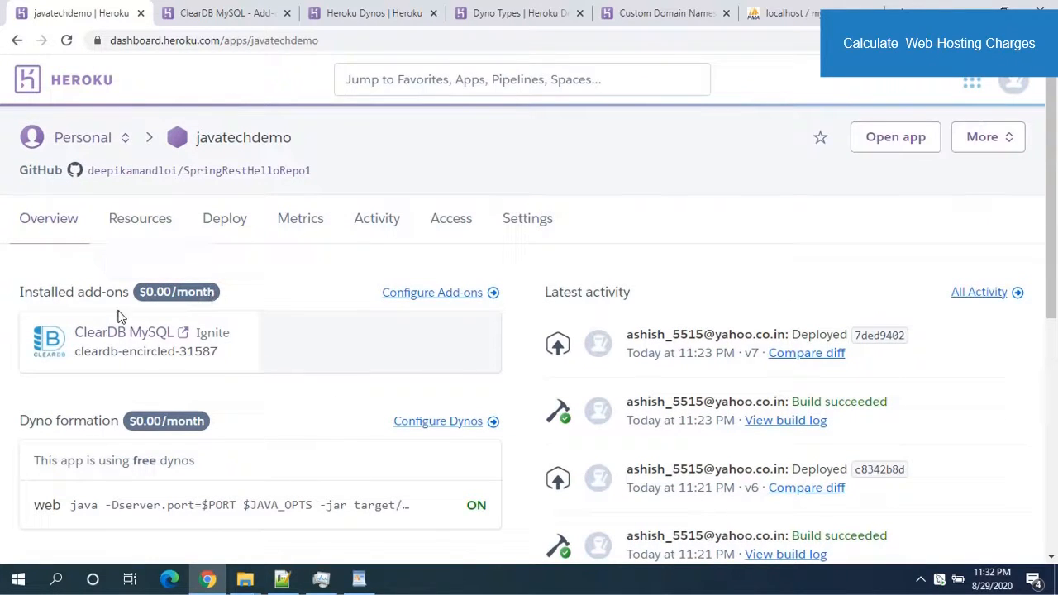
mouse_move(253, 346)
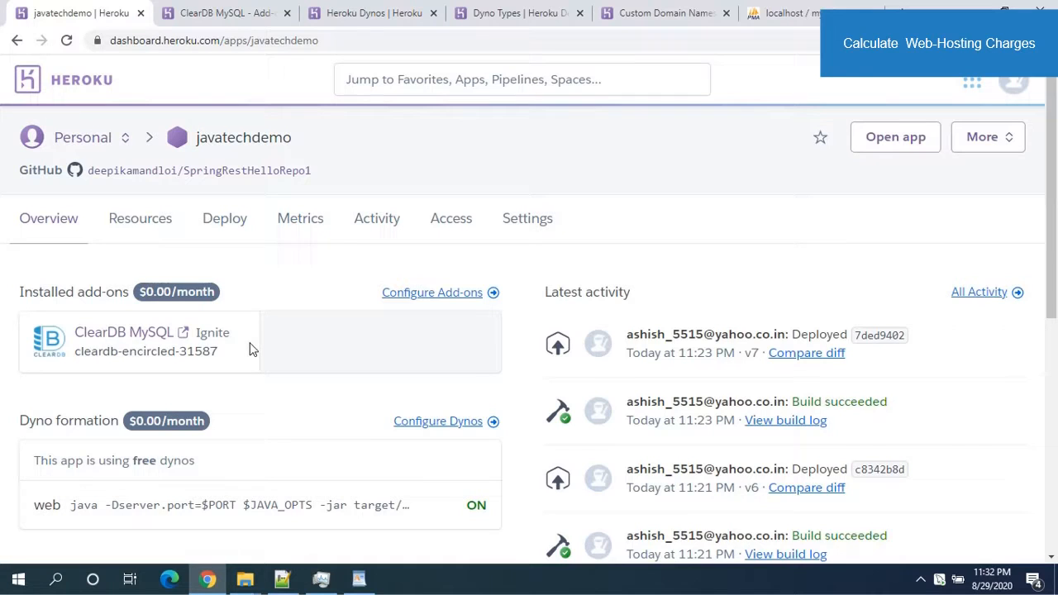
scroll("down", 3)
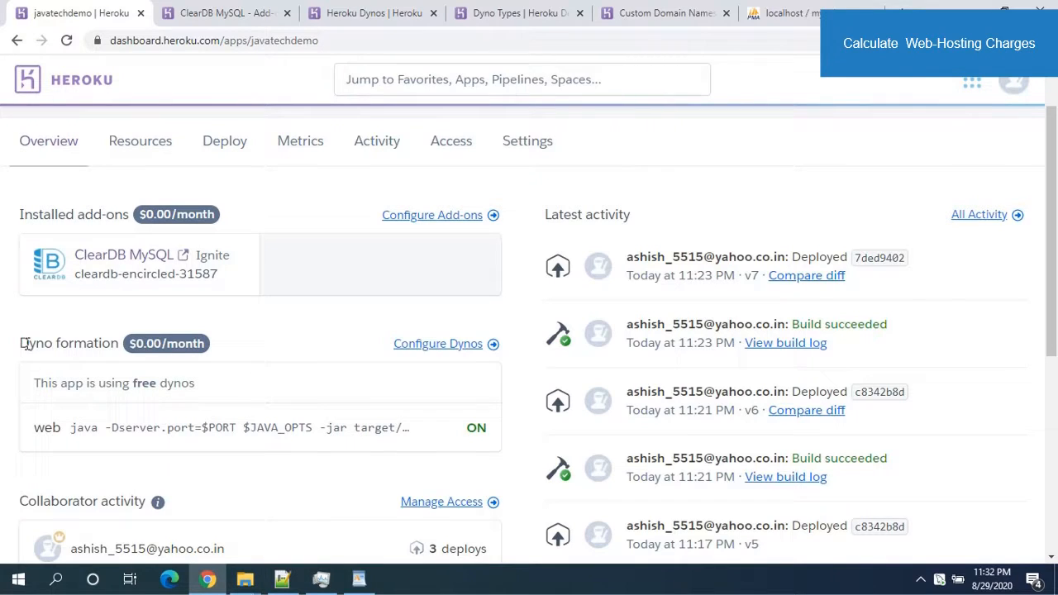
double_click(68, 343)
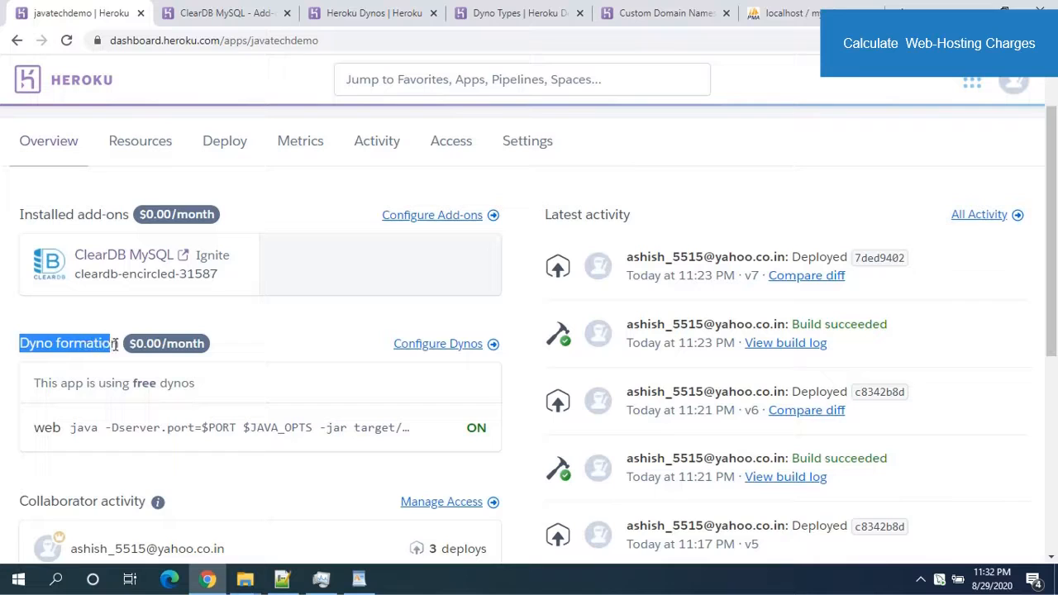
left_click(103, 342)
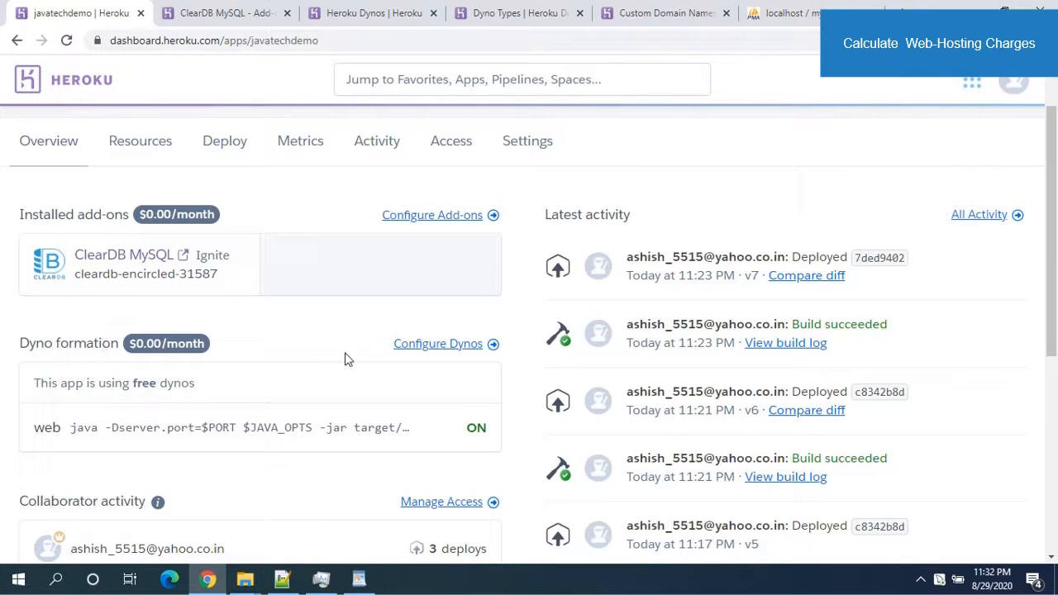
mouse_move(448, 353)
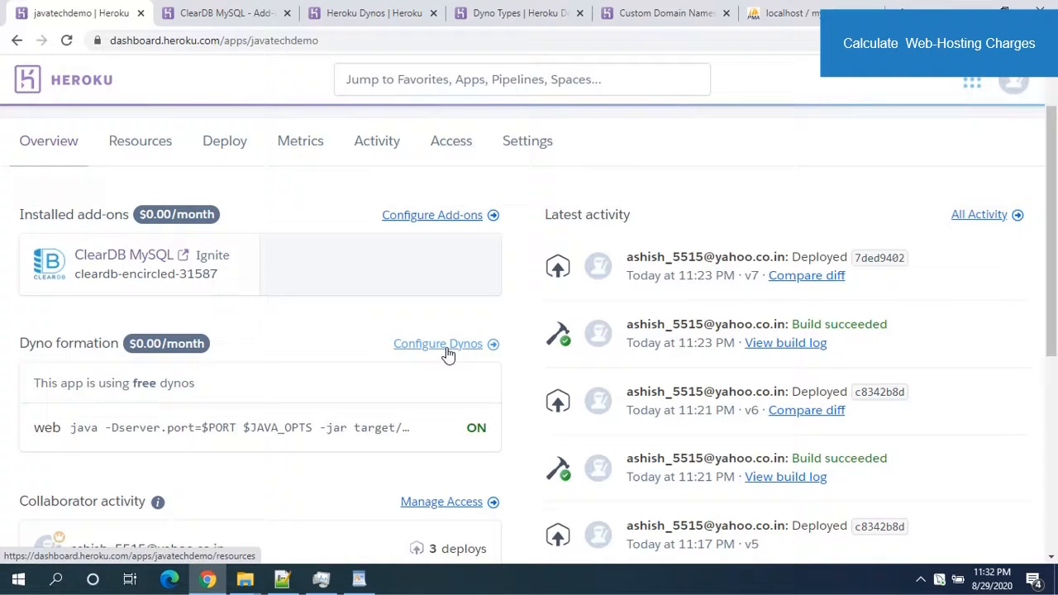
- Open javatechdemo's Resources and the Dyno types dialog comparing Free $0, Hobby $7 and up
left_click(437, 343)
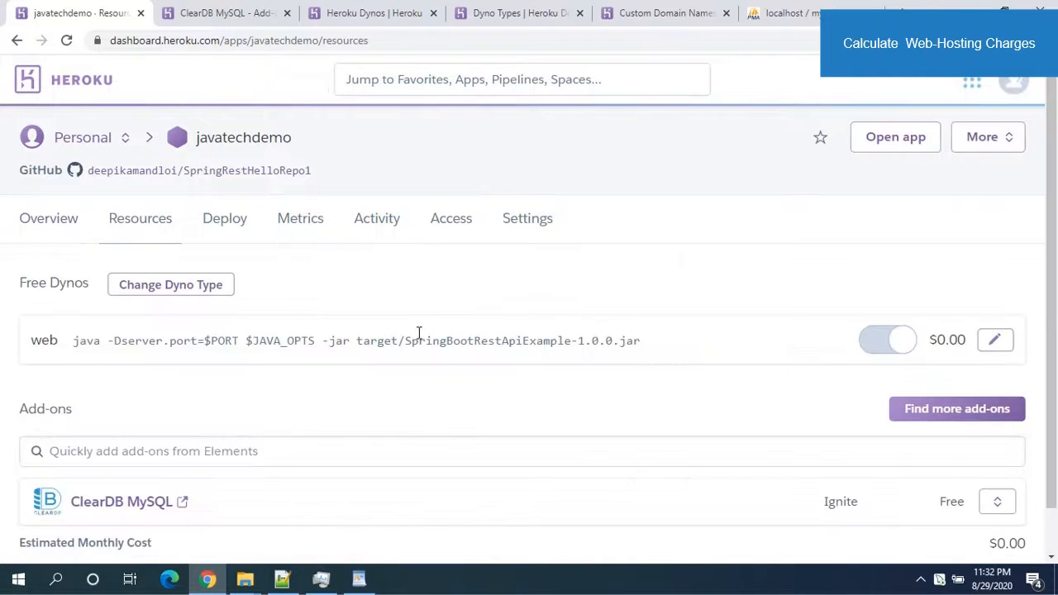
mouse_move(547, 355)
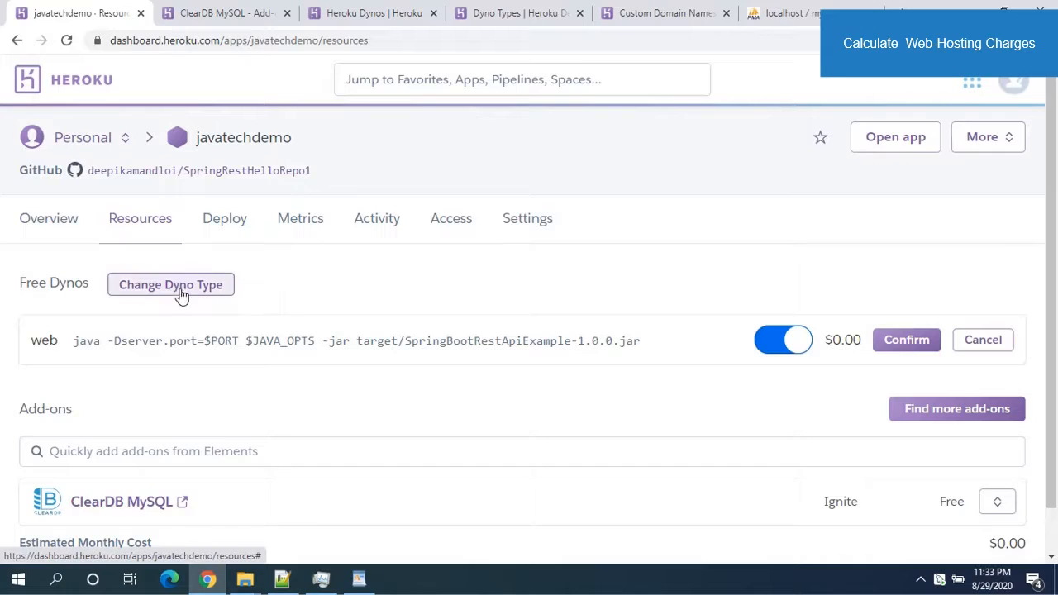
left_click(170, 284)
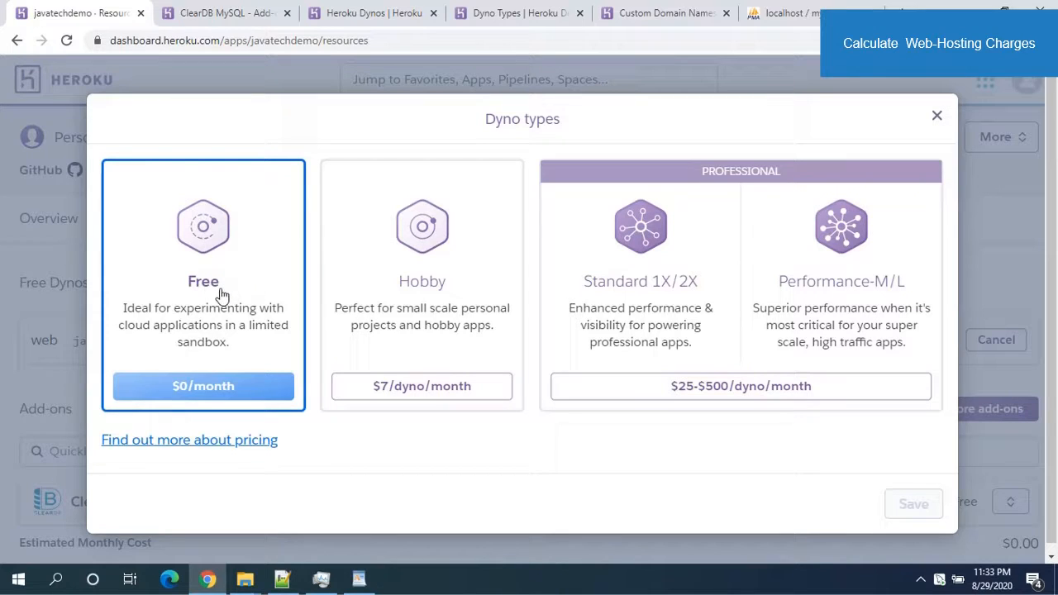
left_click(422, 285)
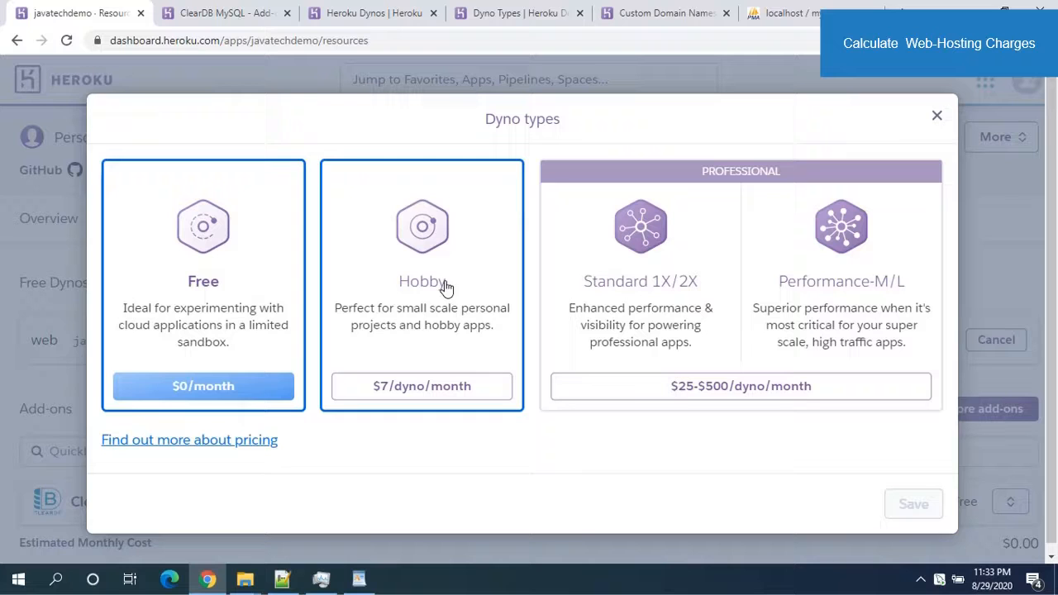
mouse_move(245, 450)
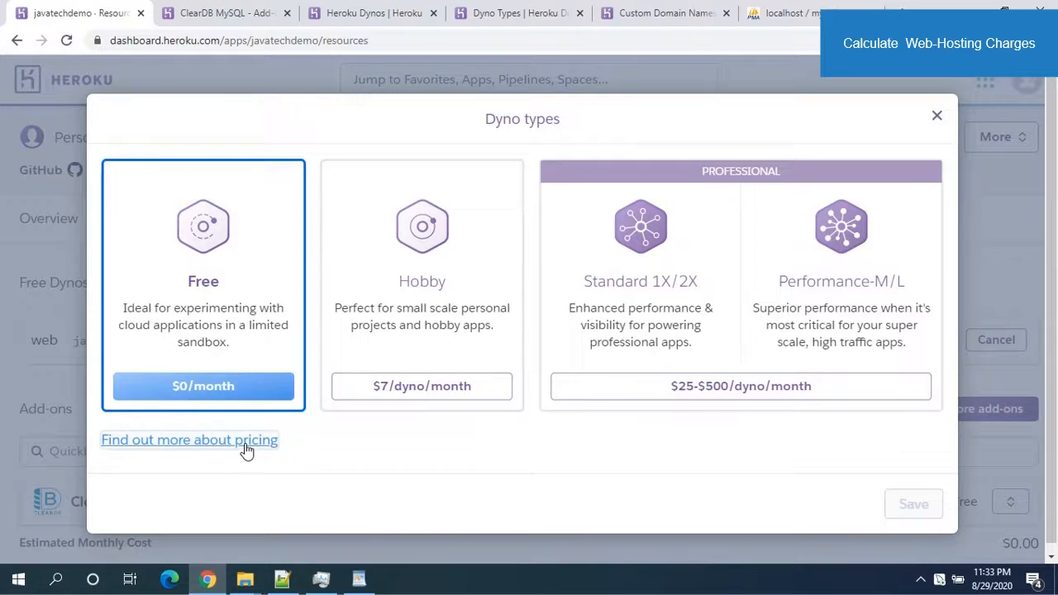
- Load heroku.com/pricing and scroll through its estimator showing a $0 per month total
left_click(189, 440)
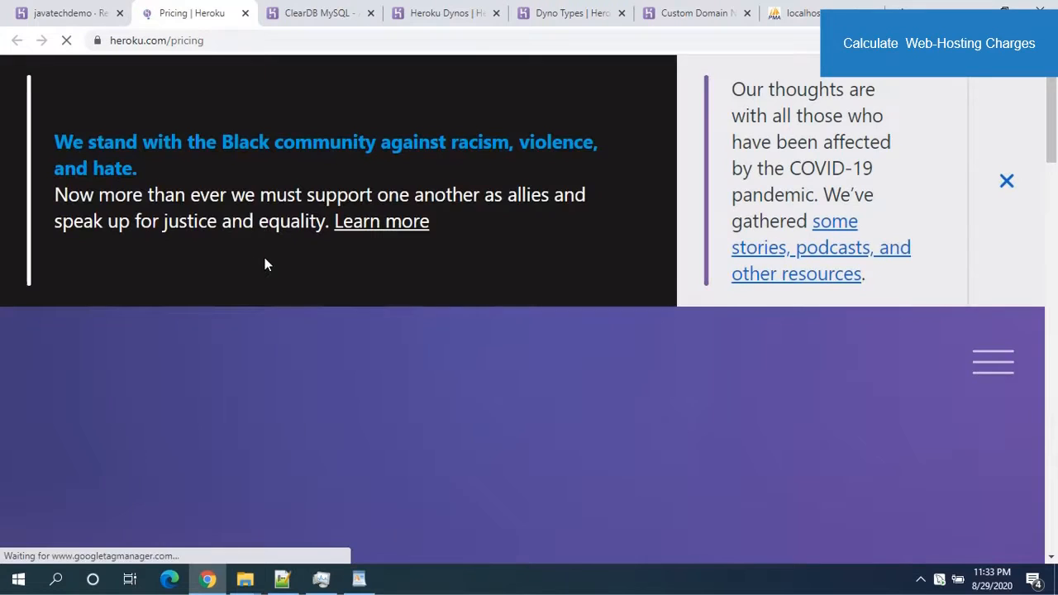
scroll("down", 3)
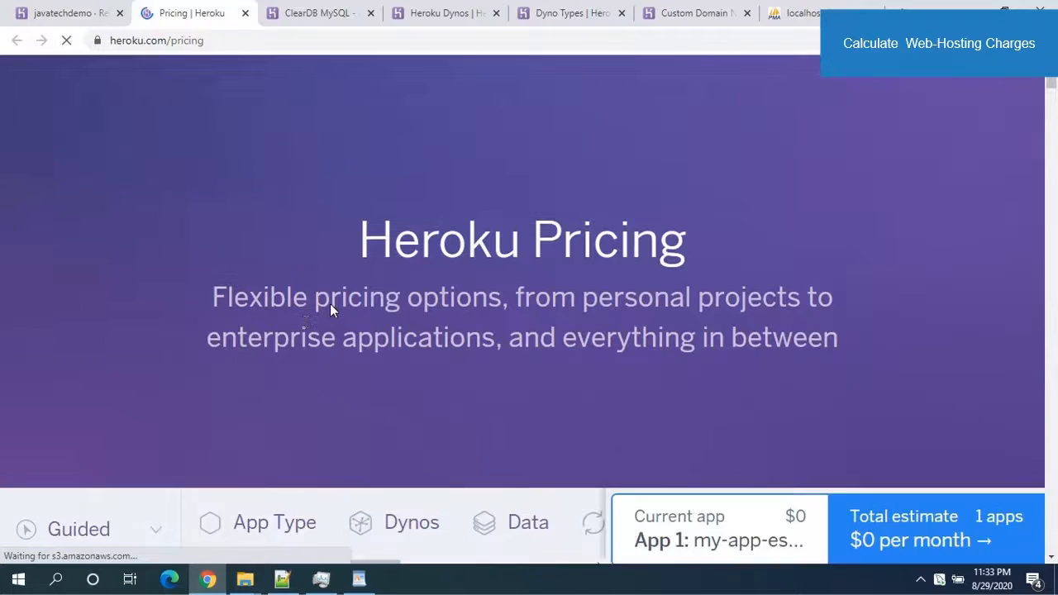
scroll("down", 3)
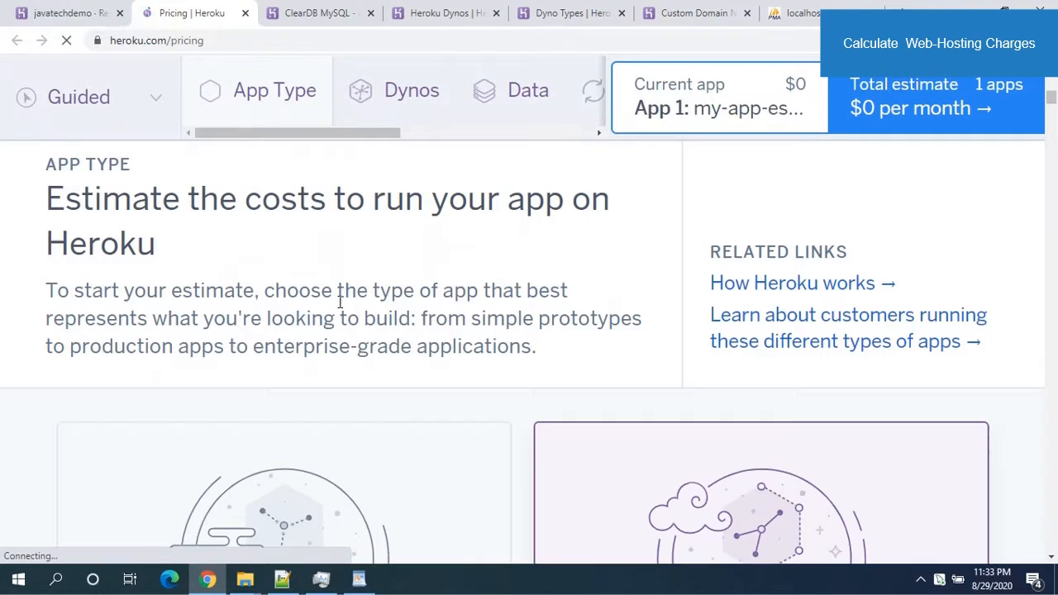
scroll("down", 3)
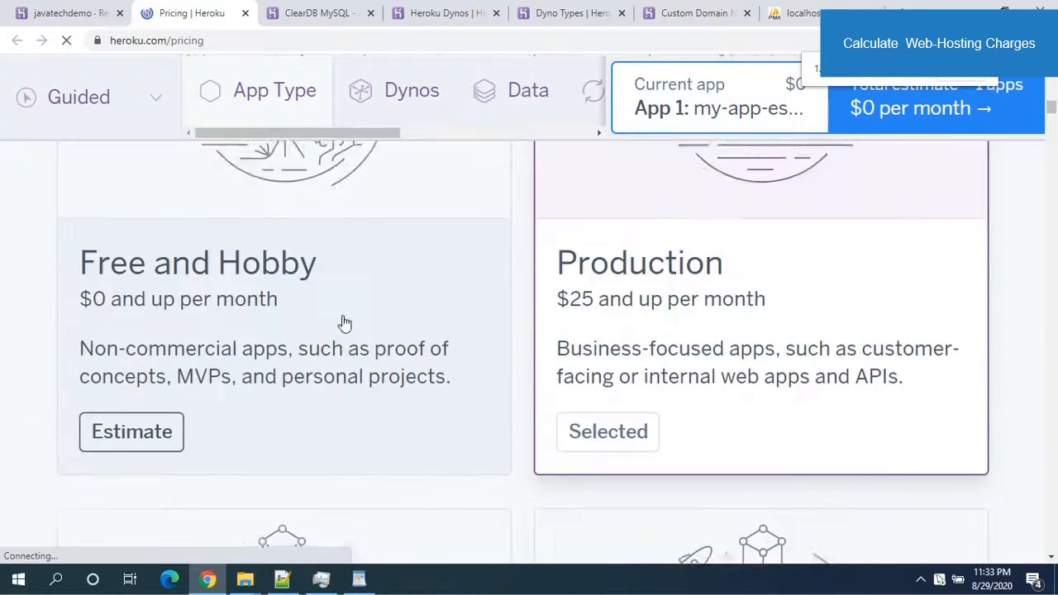
scroll("down", 3)
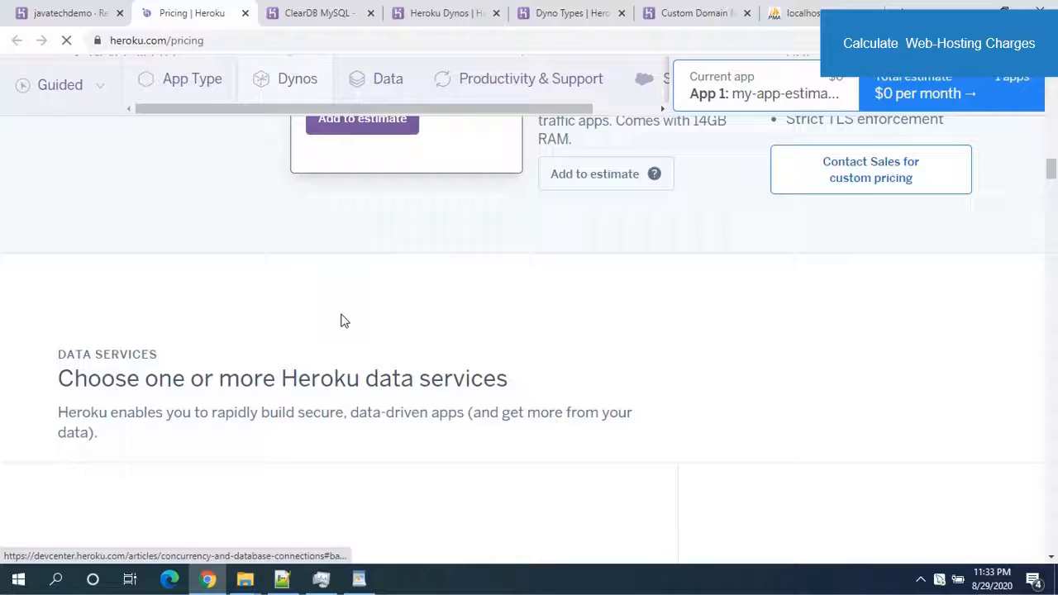
scroll("up", 3)
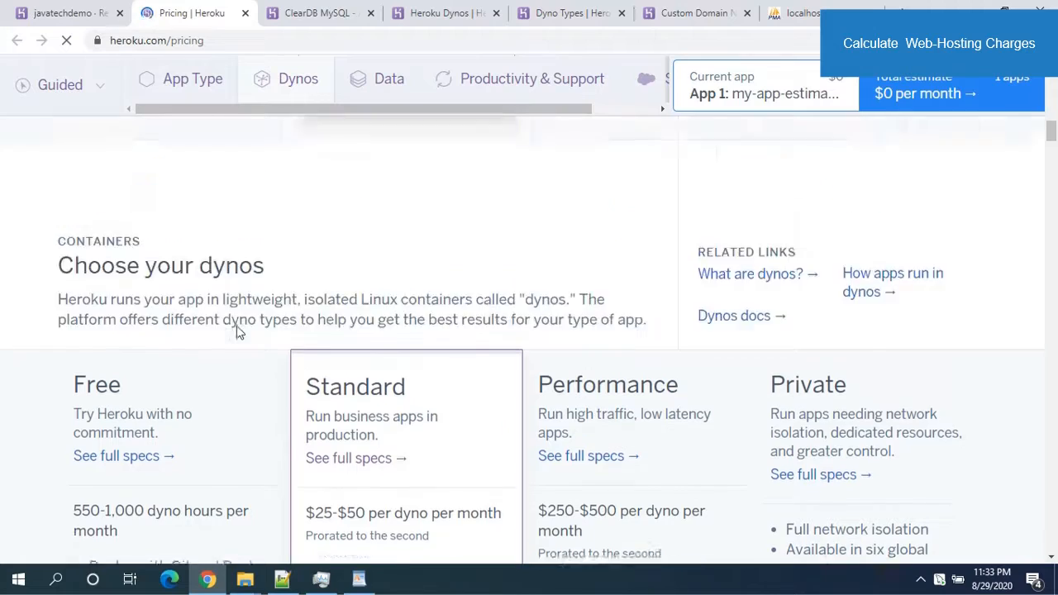
scroll("up", 3)
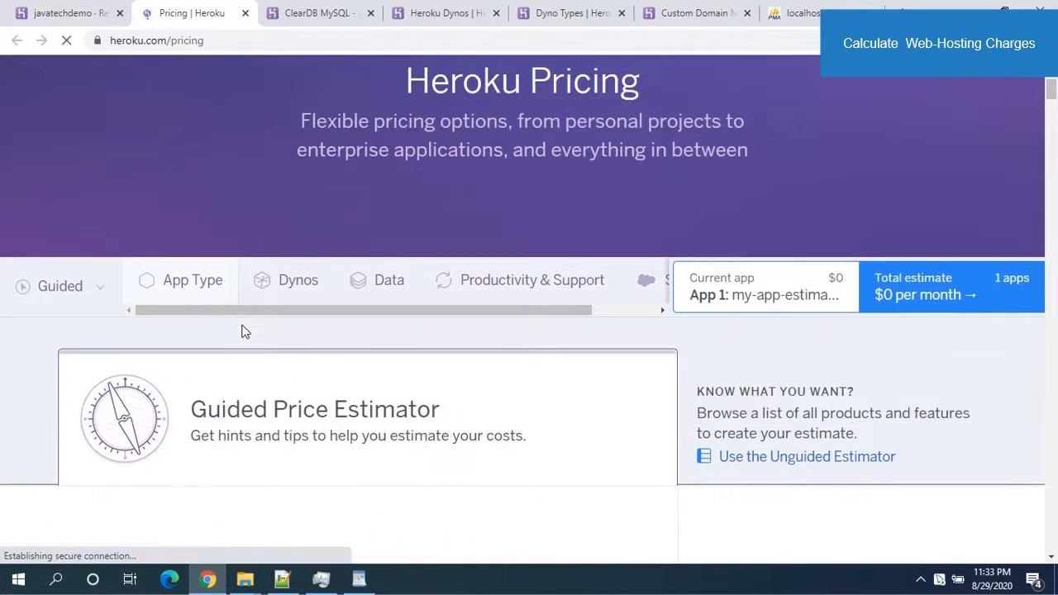
- Scroll past the Free and Hobby, Production, Advanced and Enterprise tiers to the dyno plans
scroll("down", 3)
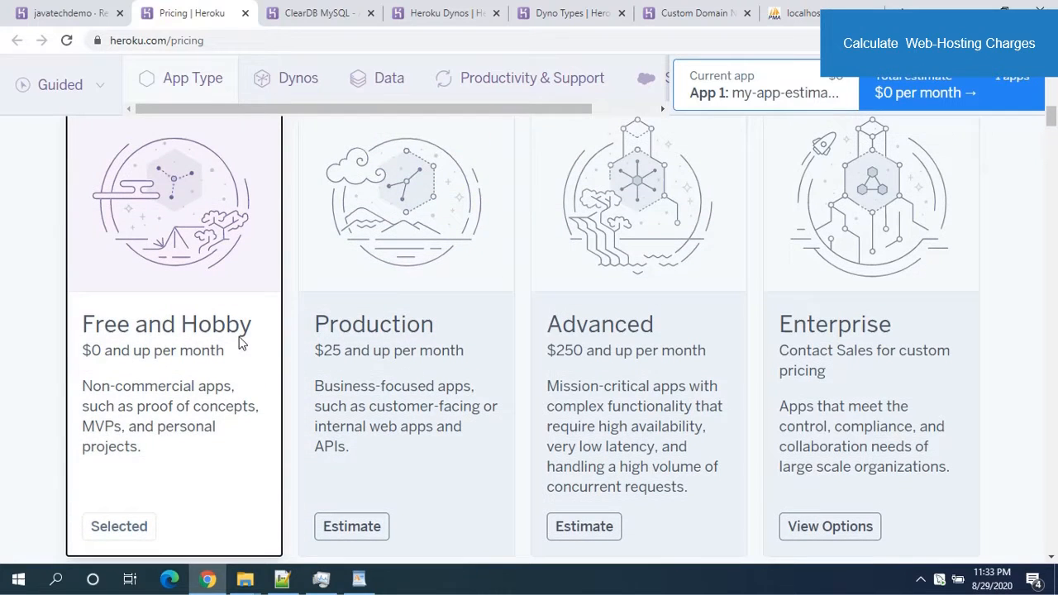
mouse_move(287, 337)
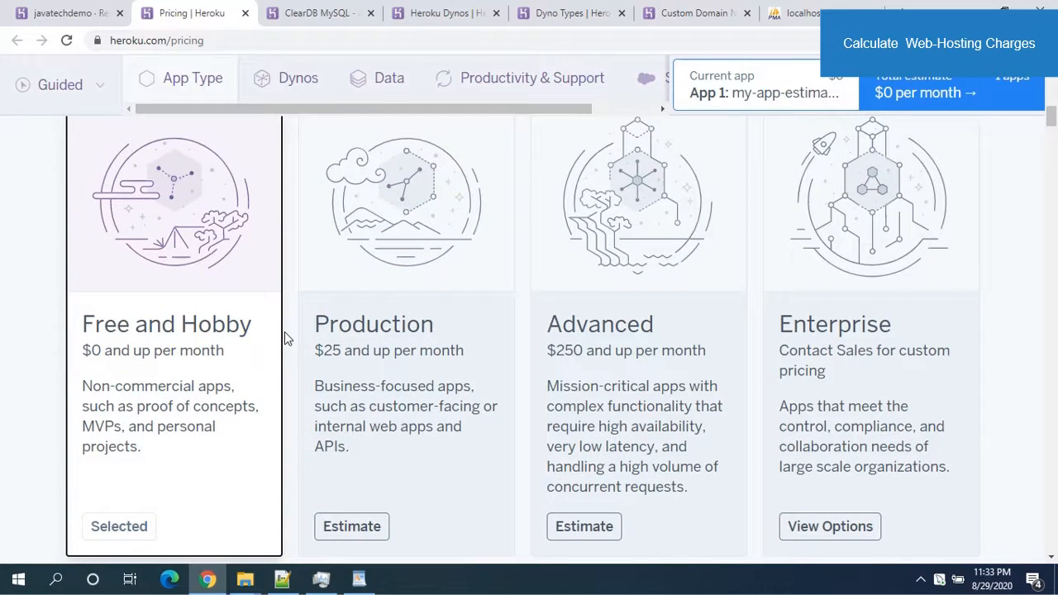
mouse_move(205, 339)
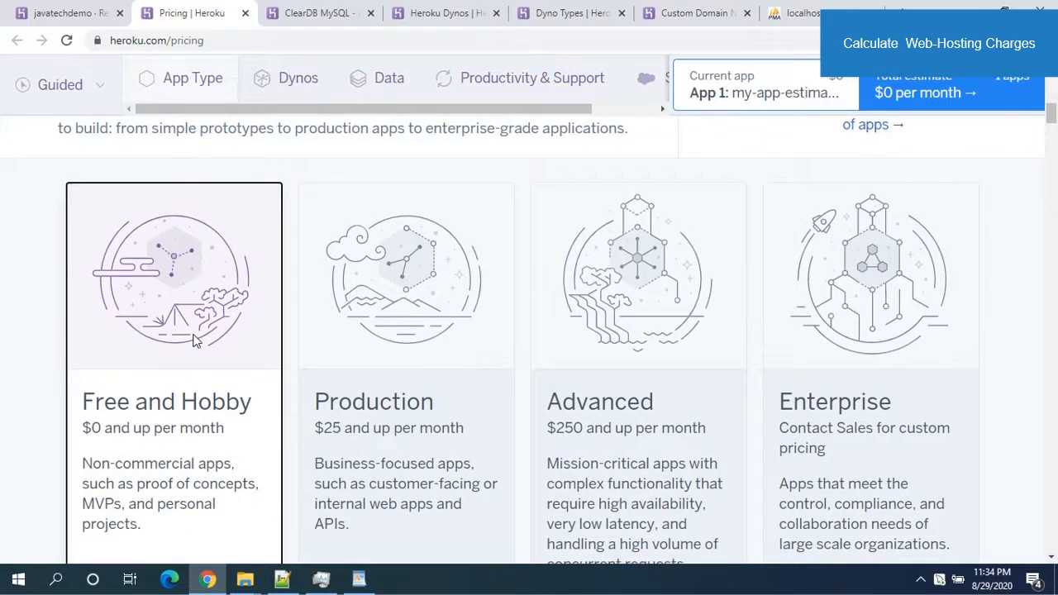
scroll("down", 3)
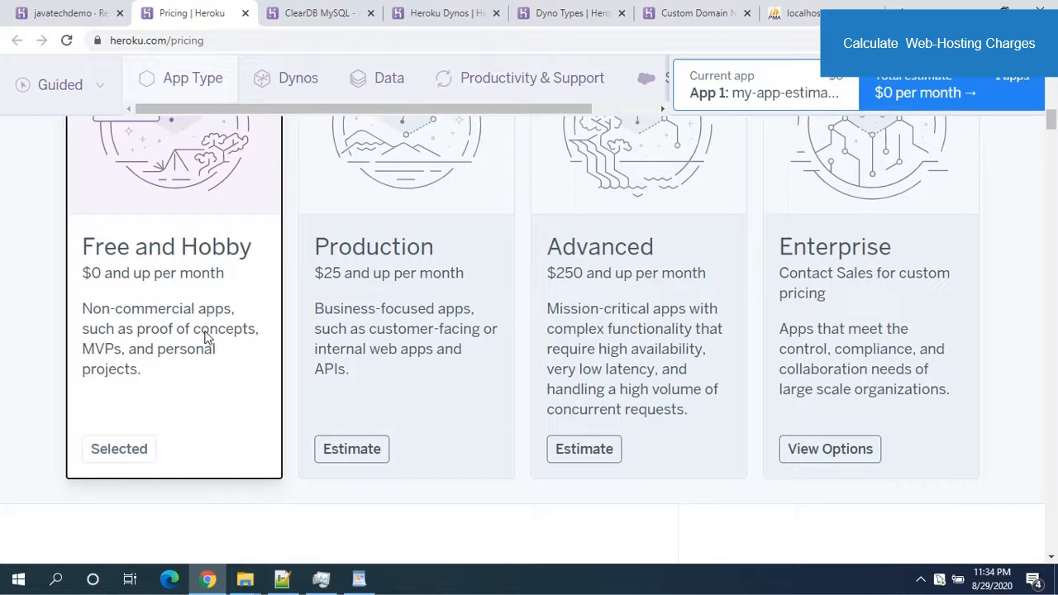
scroll("down", 3)
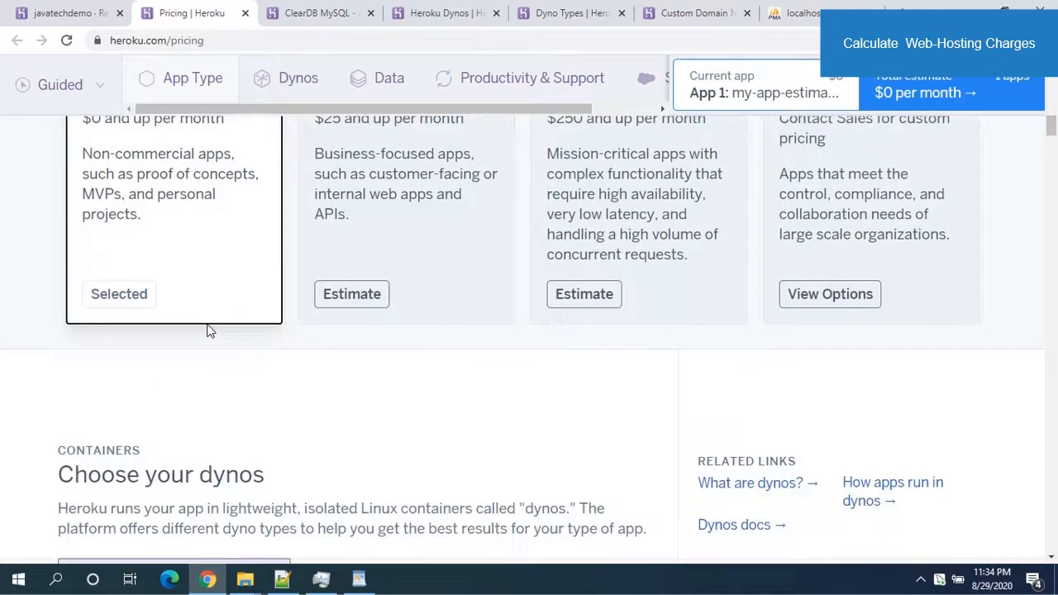
scroll("down", 3)
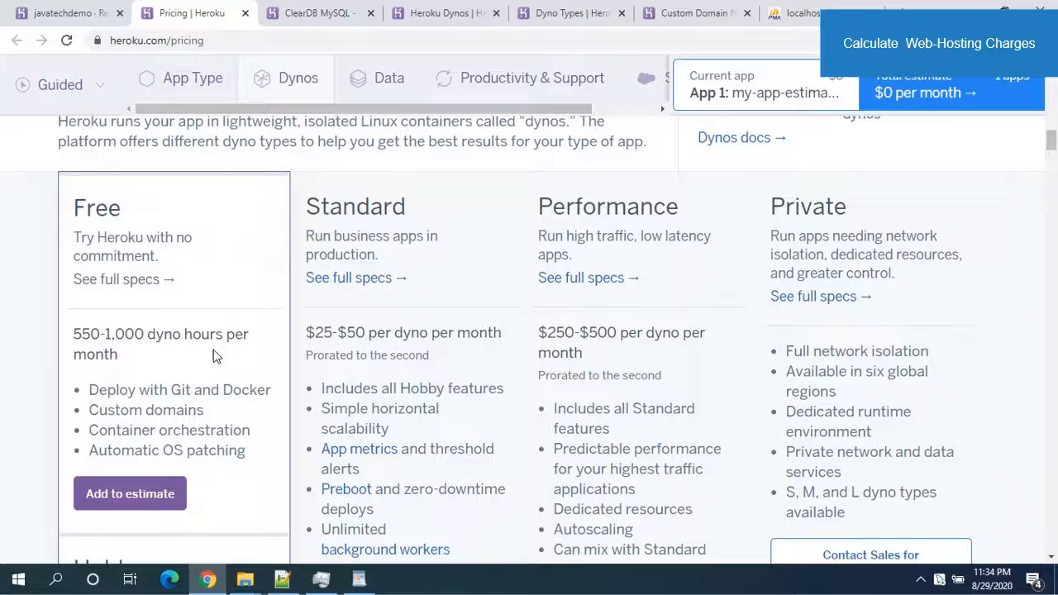
- Go from the Dynos overview to the Dyno Types article and mark the free dyno row
left_click(446, 14)
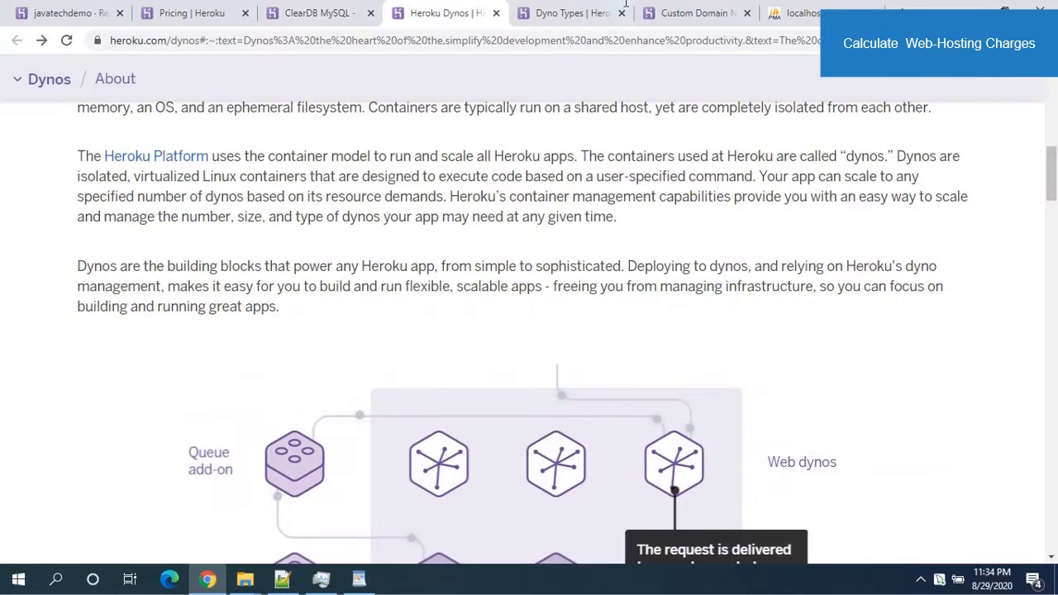
left_click(568, 12)
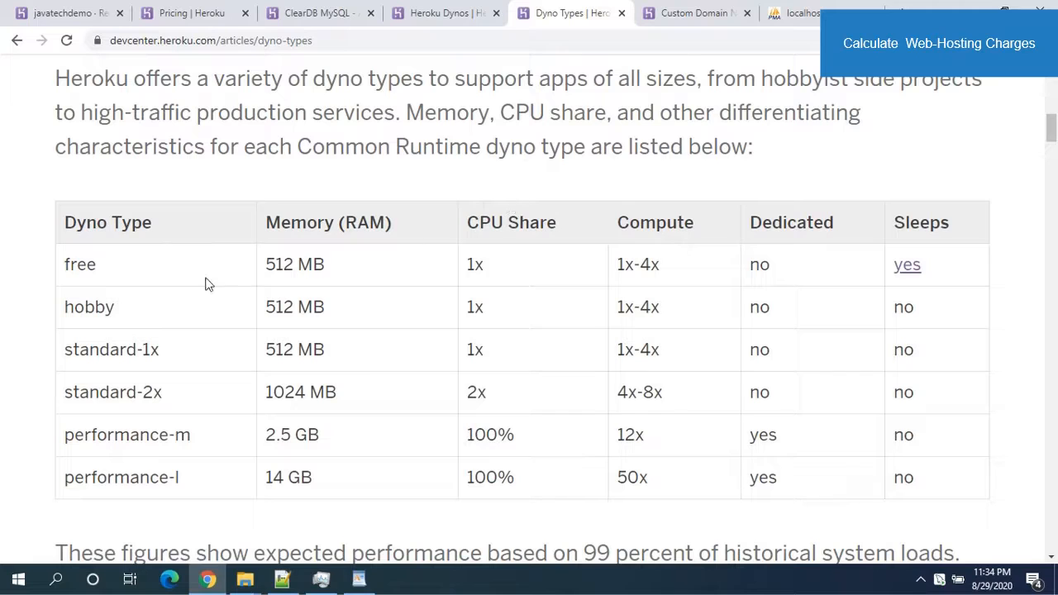
double_click(79, 264)
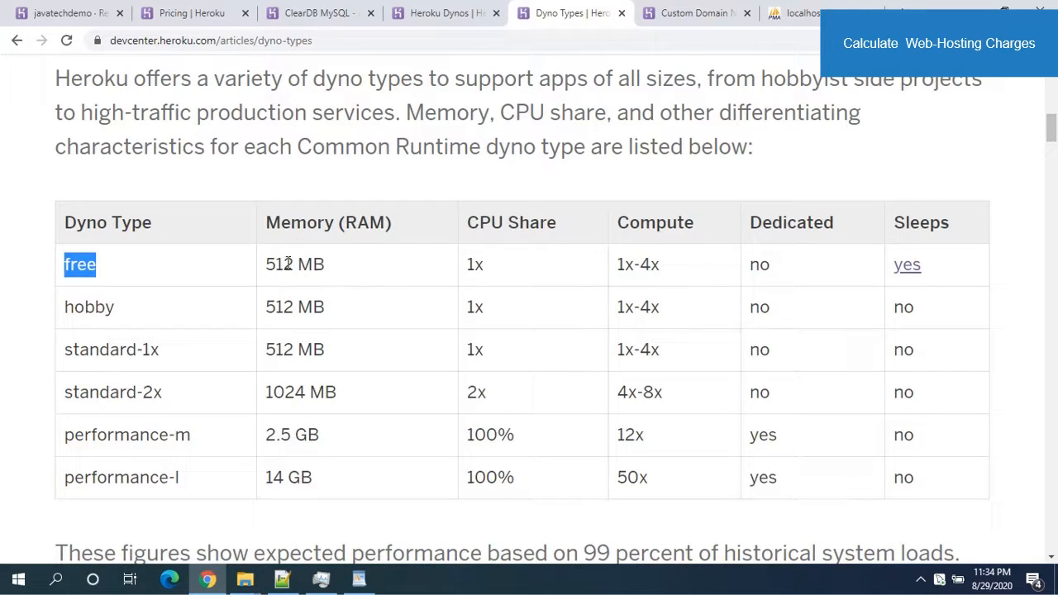
mouse_move(491, 276)
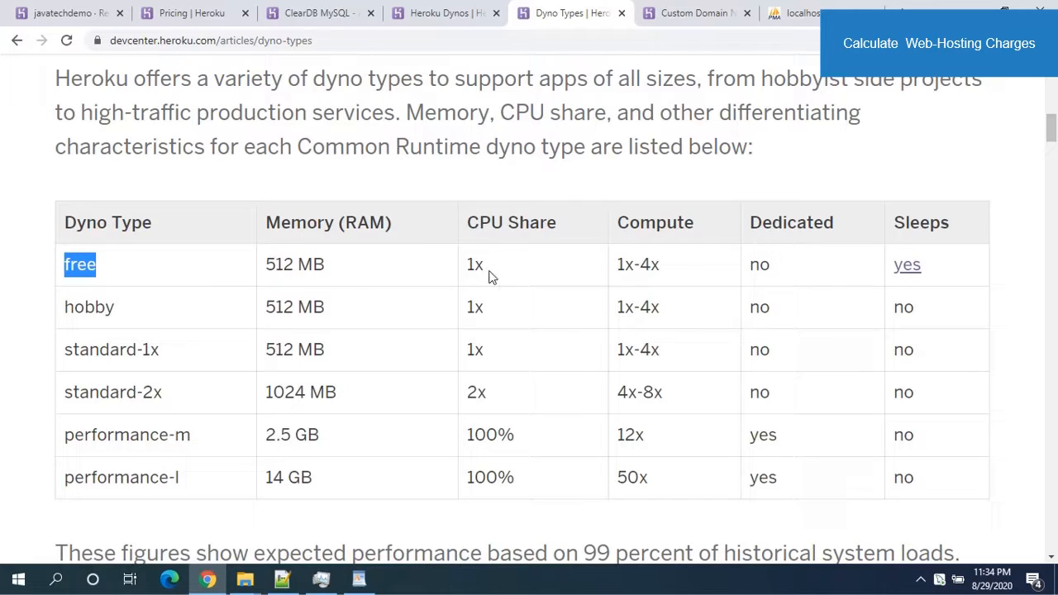
mouse_move(649, 302)
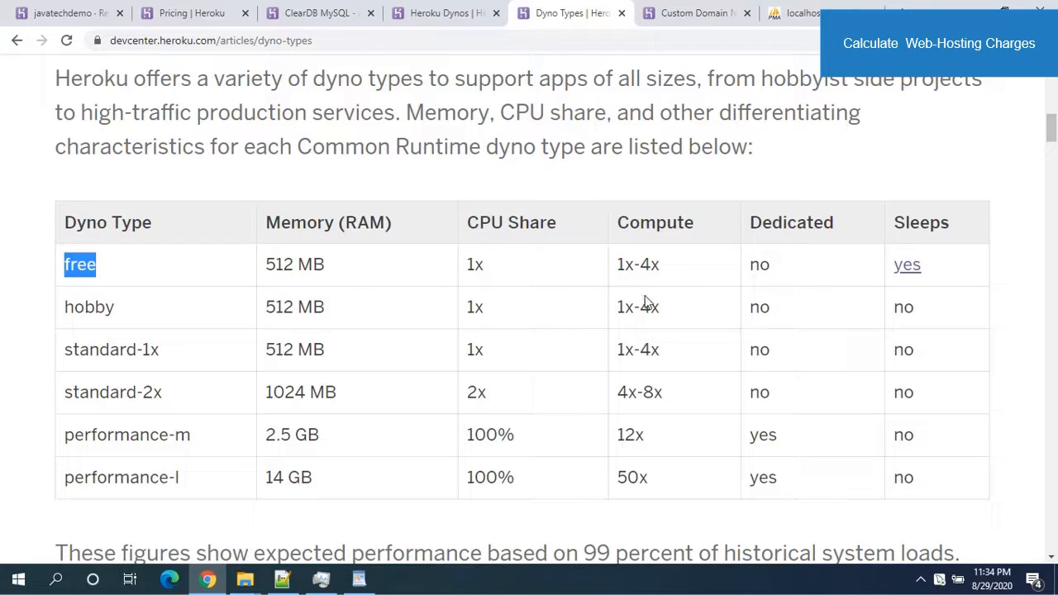
mouse_move(759, 373)
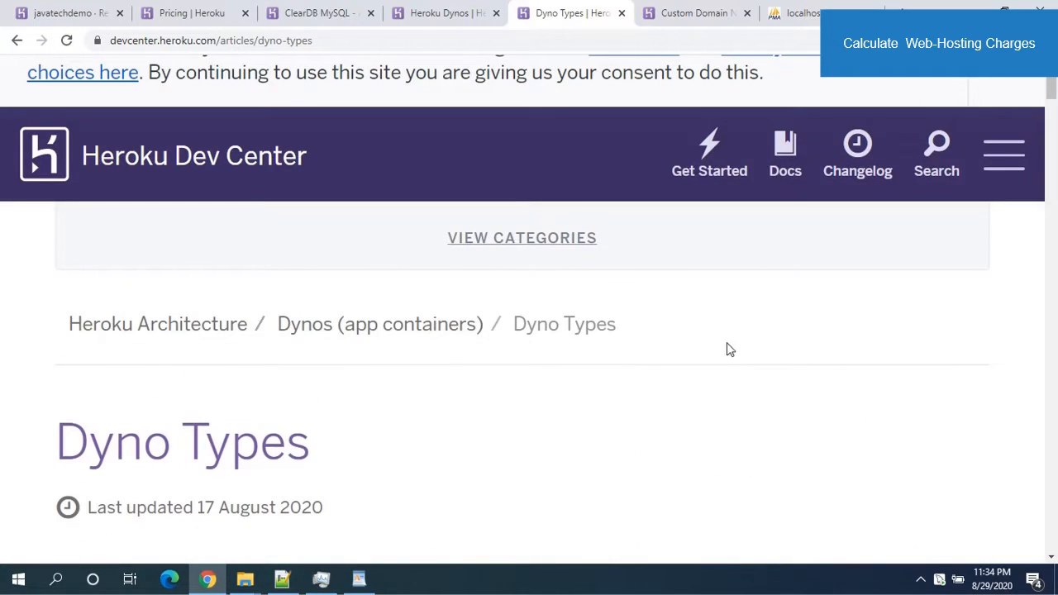
- Return to the Pricing page and scroll to Hobby's $7 per dyno per month price
left_click(191, 13)
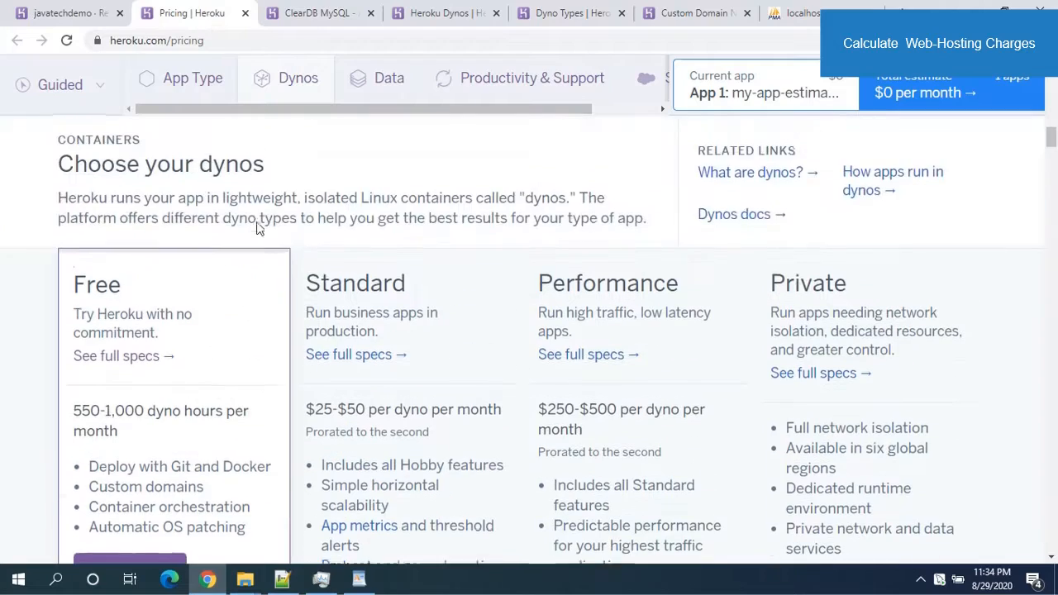
scroll("down", 3)
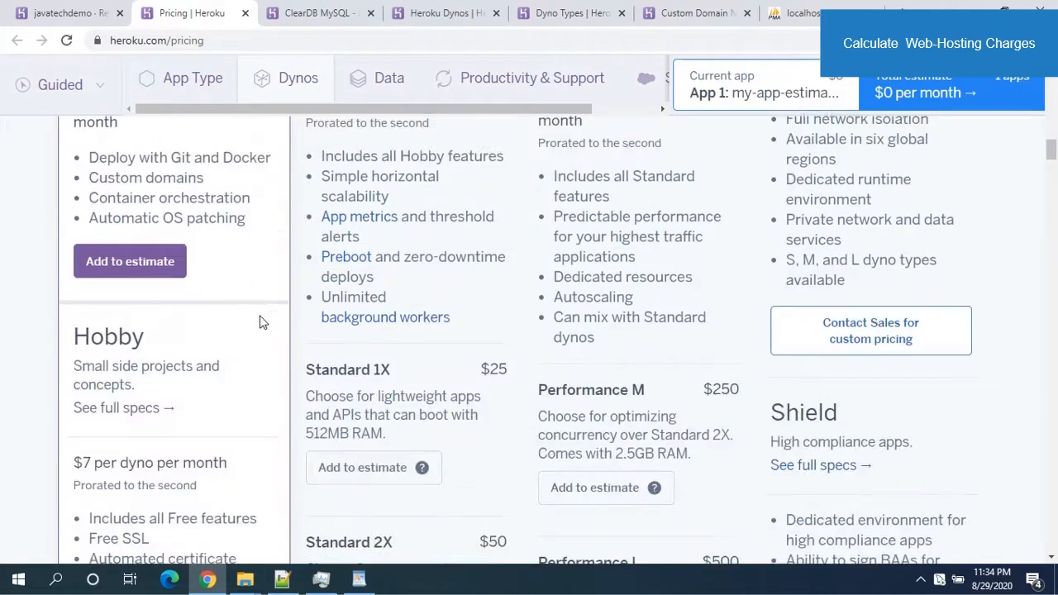
scroll("down", 3)
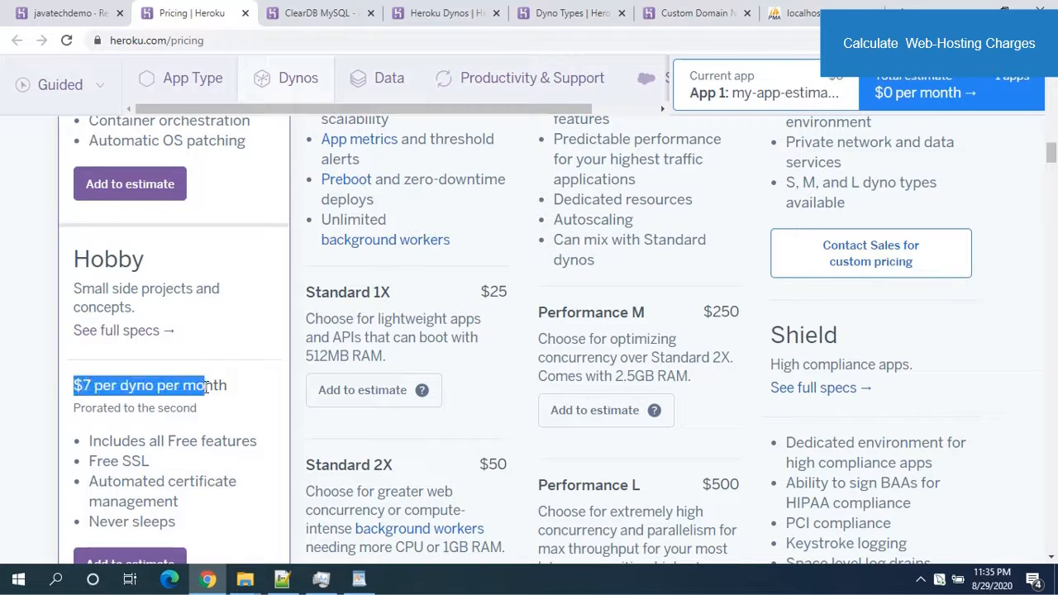
scroll("down", 3)
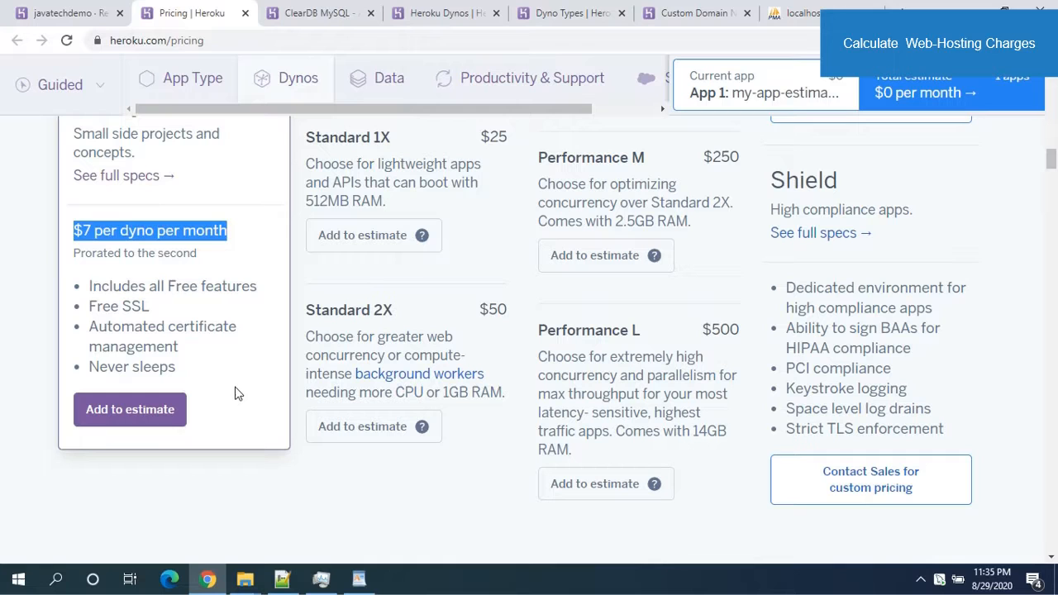
mouse_move(138, 248)
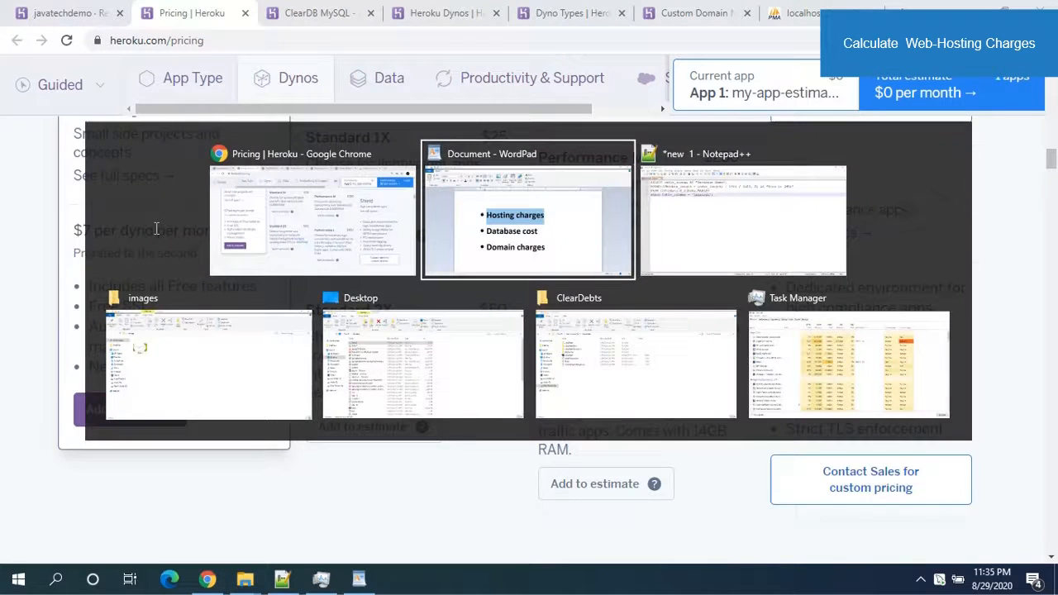
- Review ClearDB's Modify Plan dropdown and plans page, keeping the free 5 MB Ignite plan
left_click(527, 210)
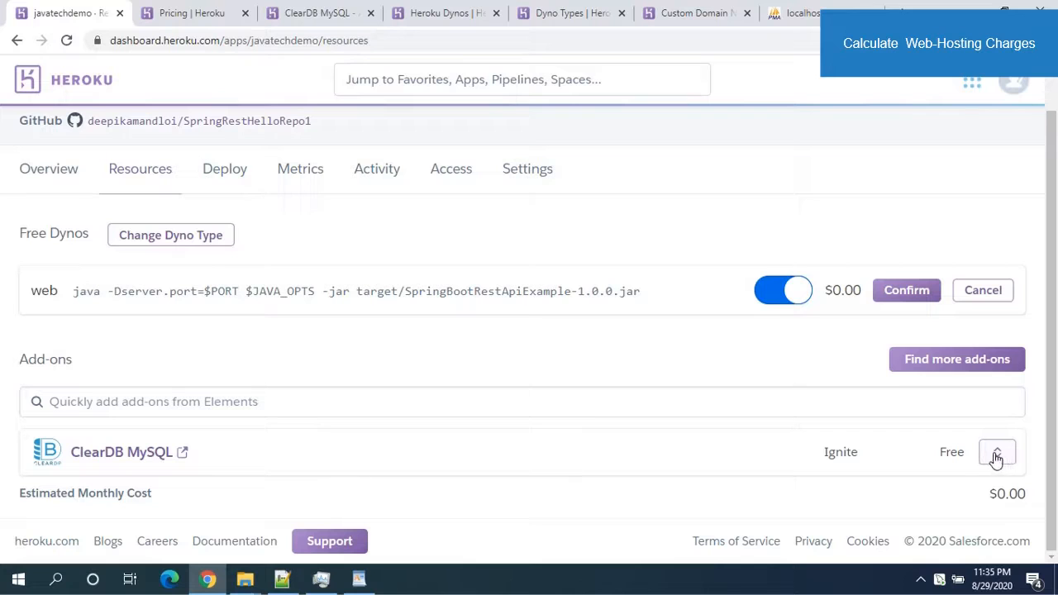
left_click(995, 451)
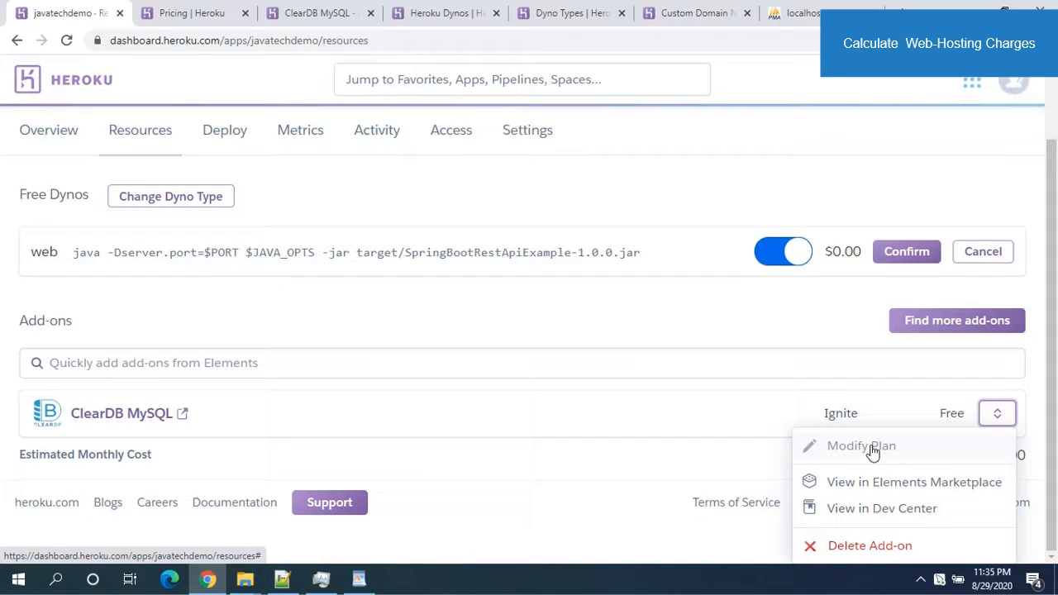
left_click(861, 446)
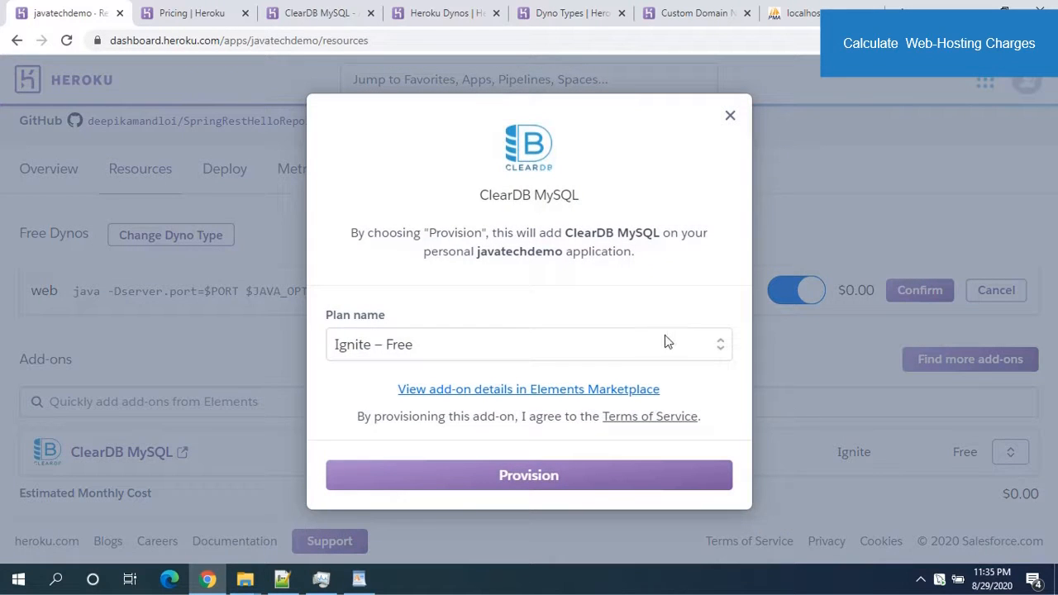
left_click(528, 345)
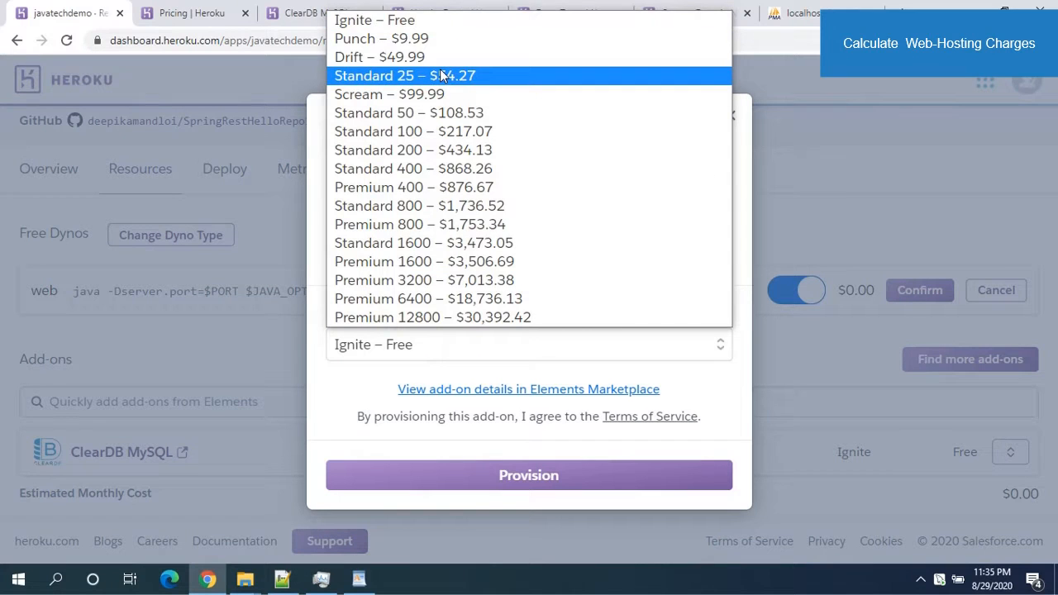
mouse_move(442, 56)
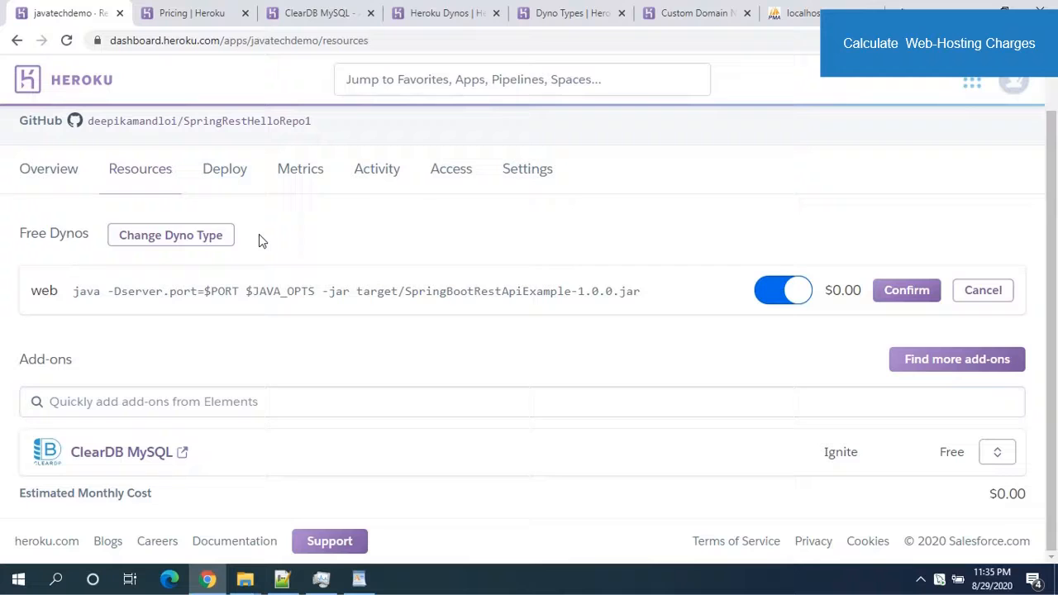
left_click(317, 13)
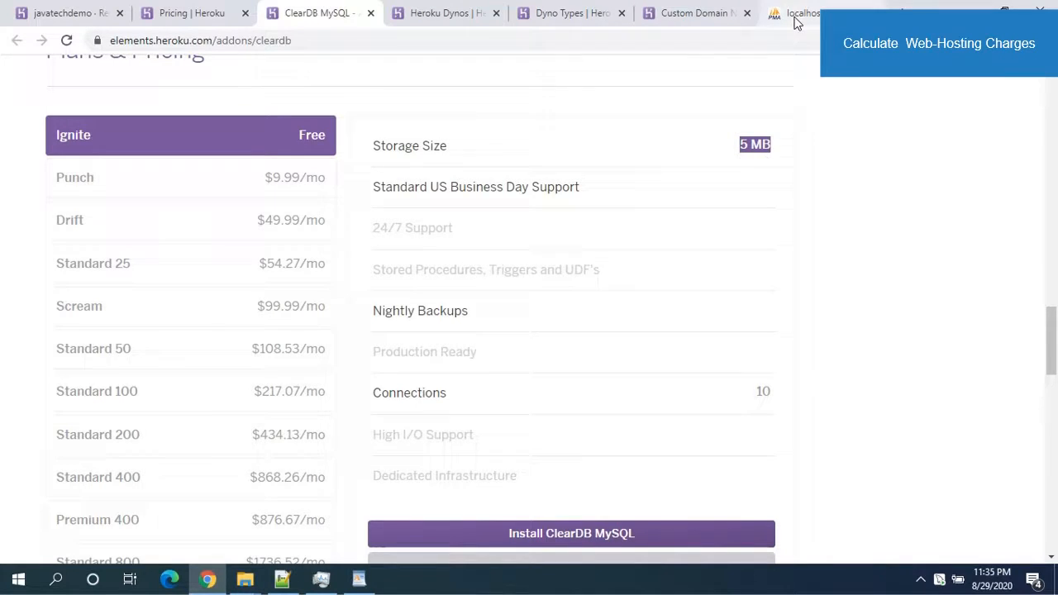
left_click(810, 14)
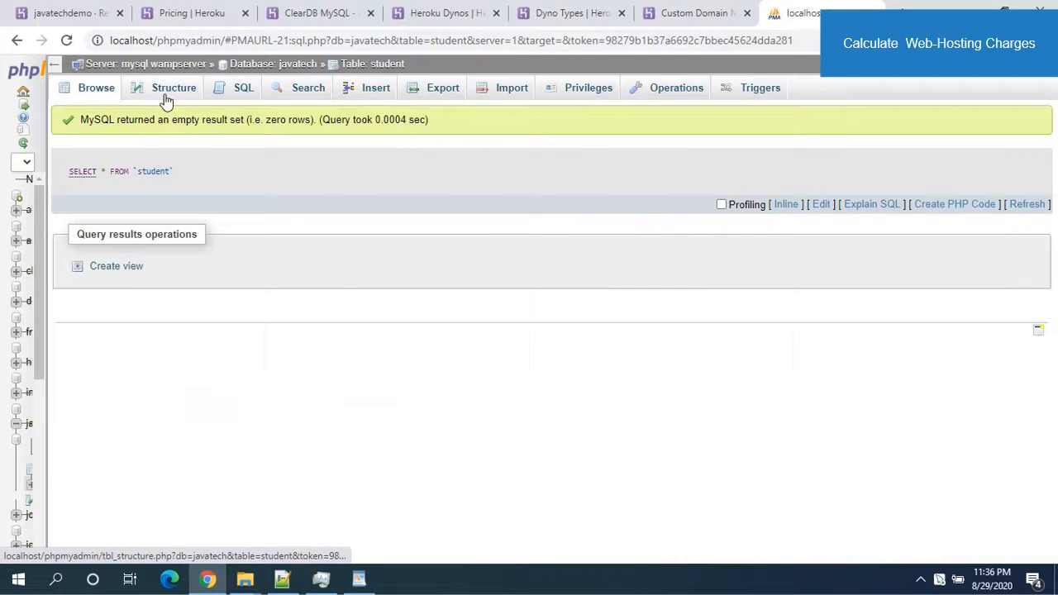
- Paste the 10,000 student INSERT statements into the javatech SQL tab and run them
left_click(174, 88)
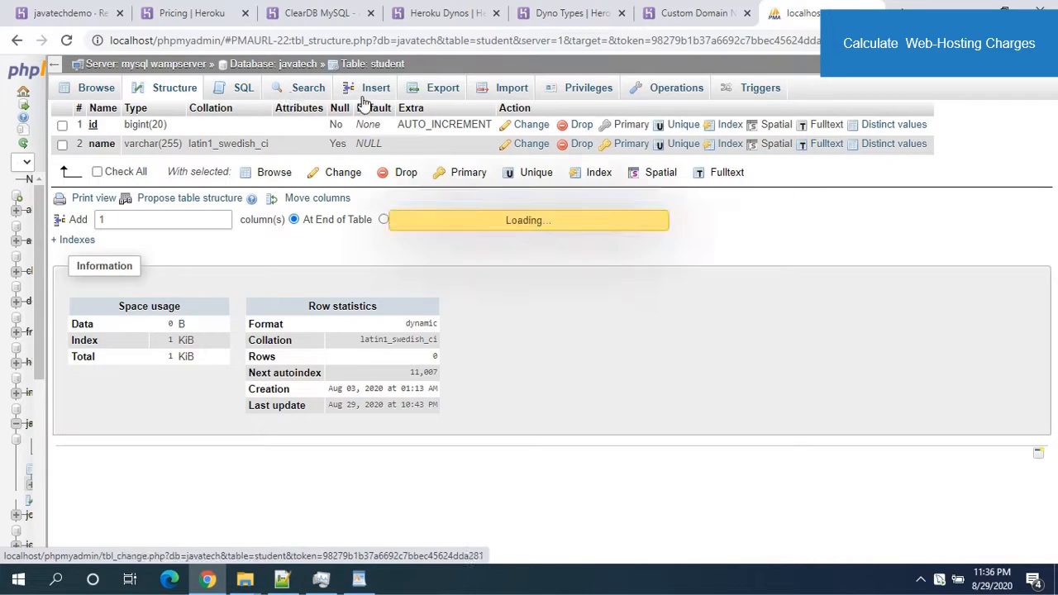
left_click(375, 87)
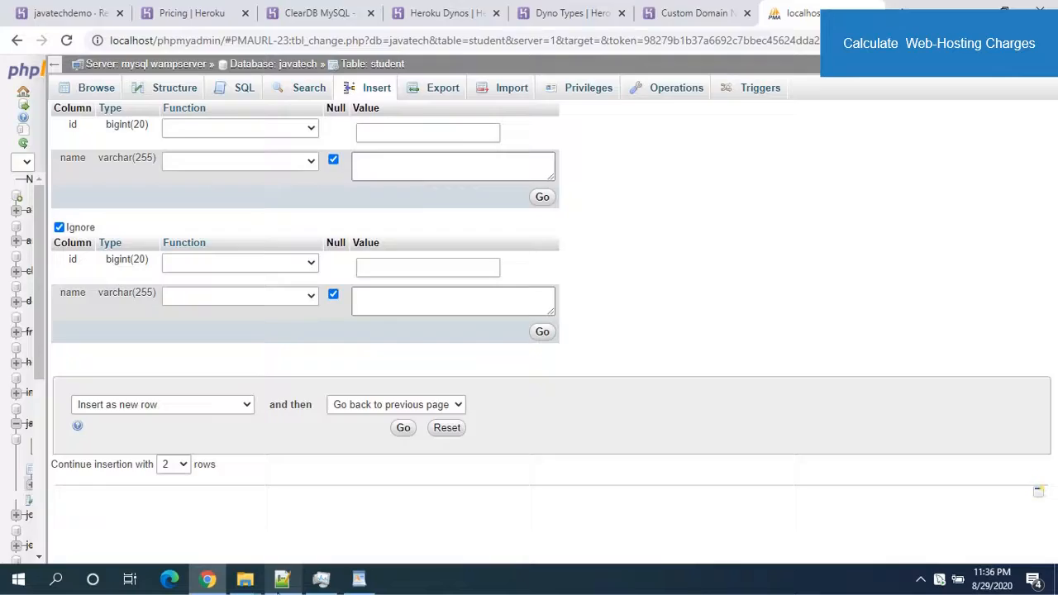
left_click(282, 578)
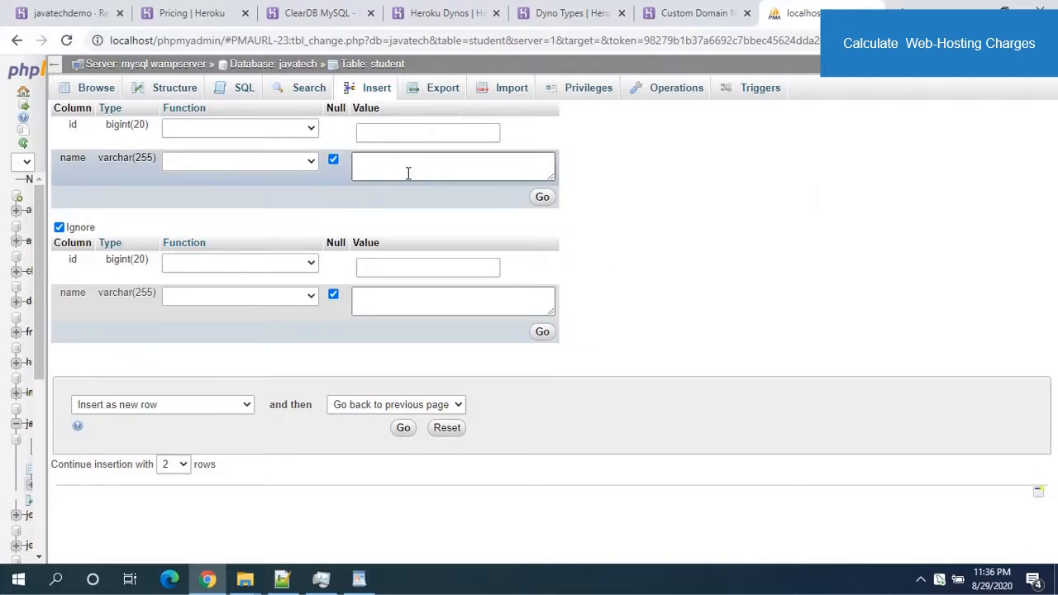
left_click(243, 88)
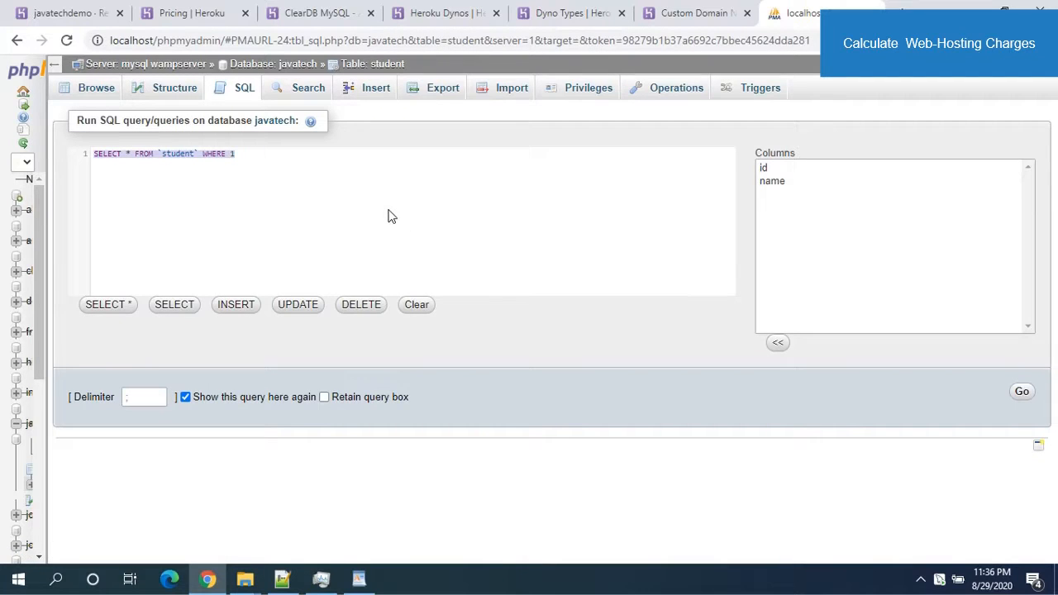
mouse_move(446, 231)
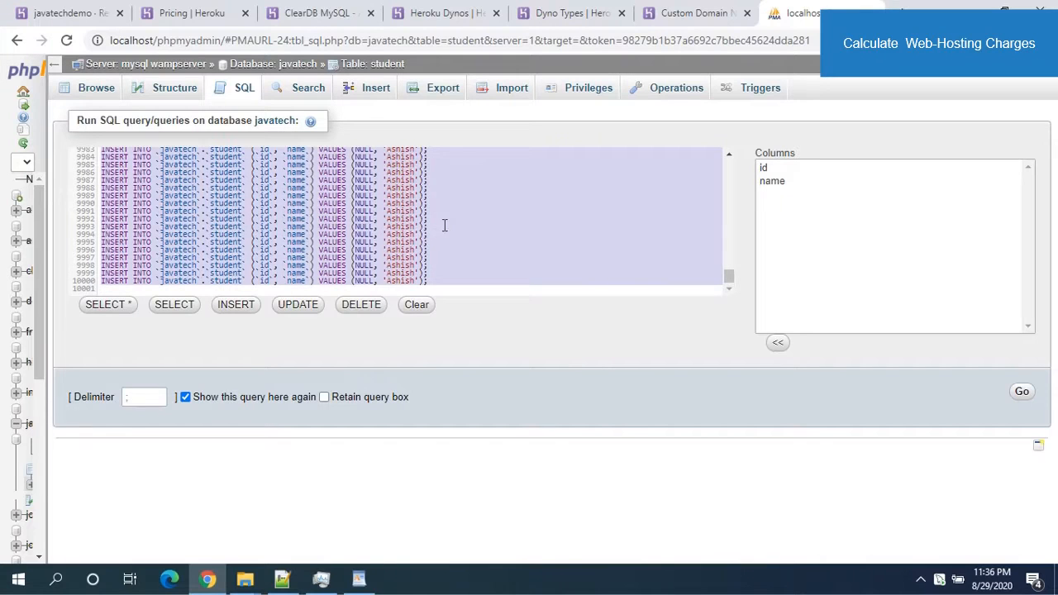
mouse_move(880, 376)
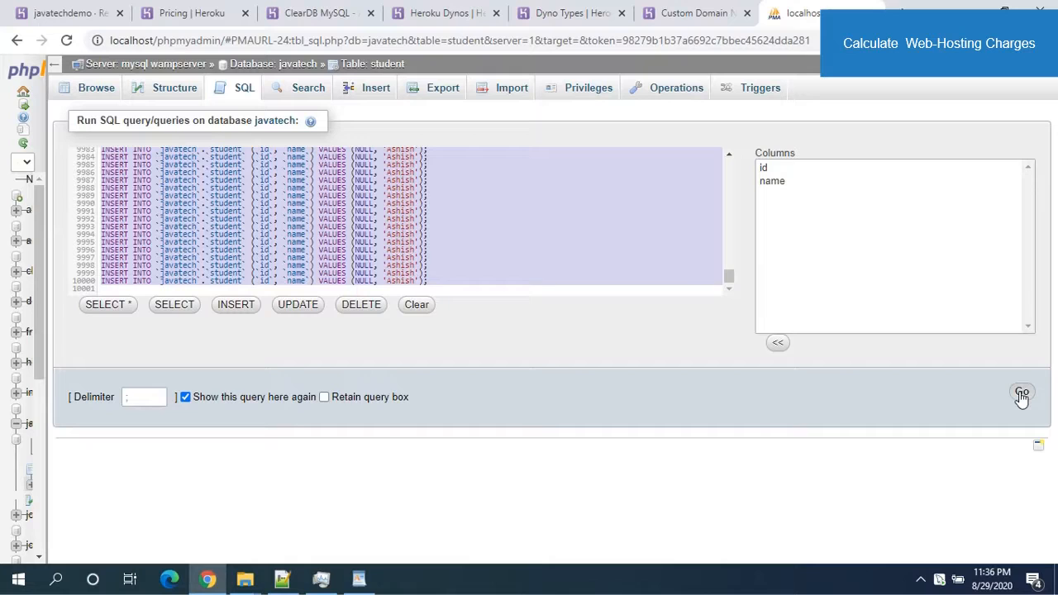
left_click(1021, 392)
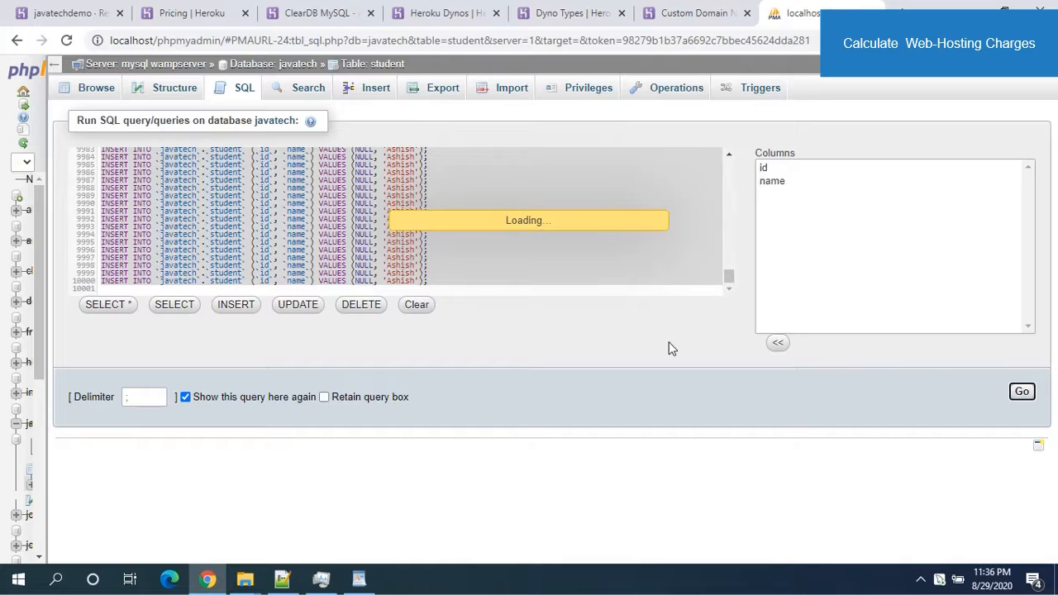
mouse_move(624, 317)
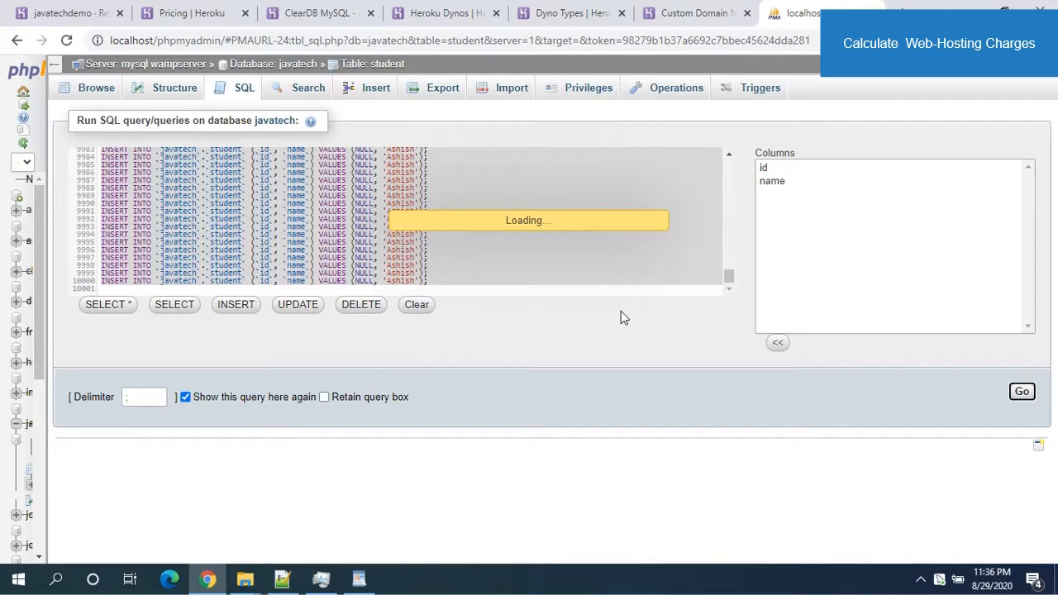
mouse_move(597, 333)
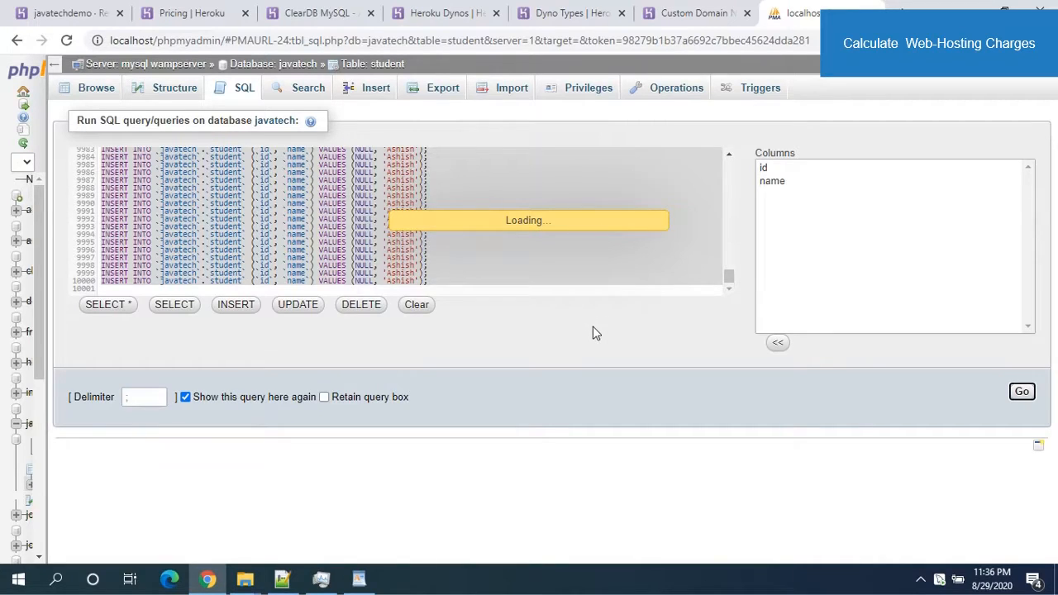
left_click(1021, 391)
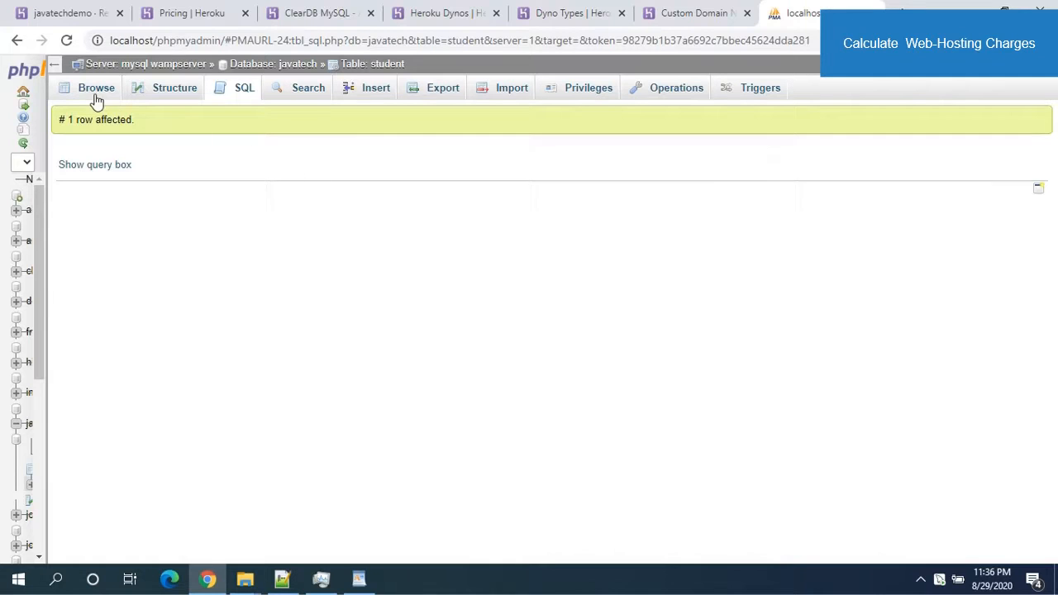
left_click(282, 578)
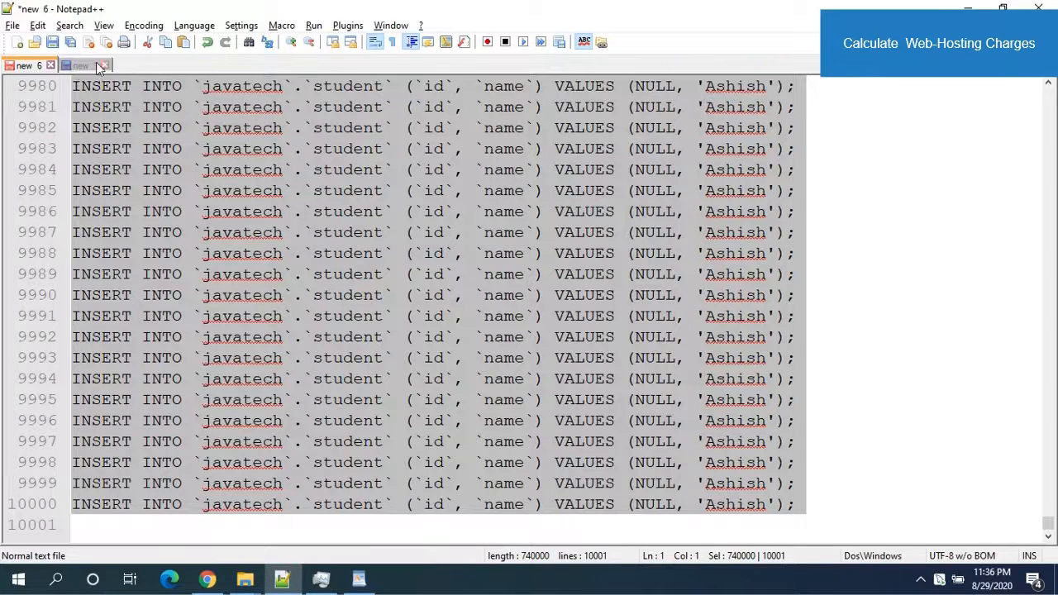
- Select the javatech database-size query in Notepad++'s 'new 1' tab
left_click(80, 65)
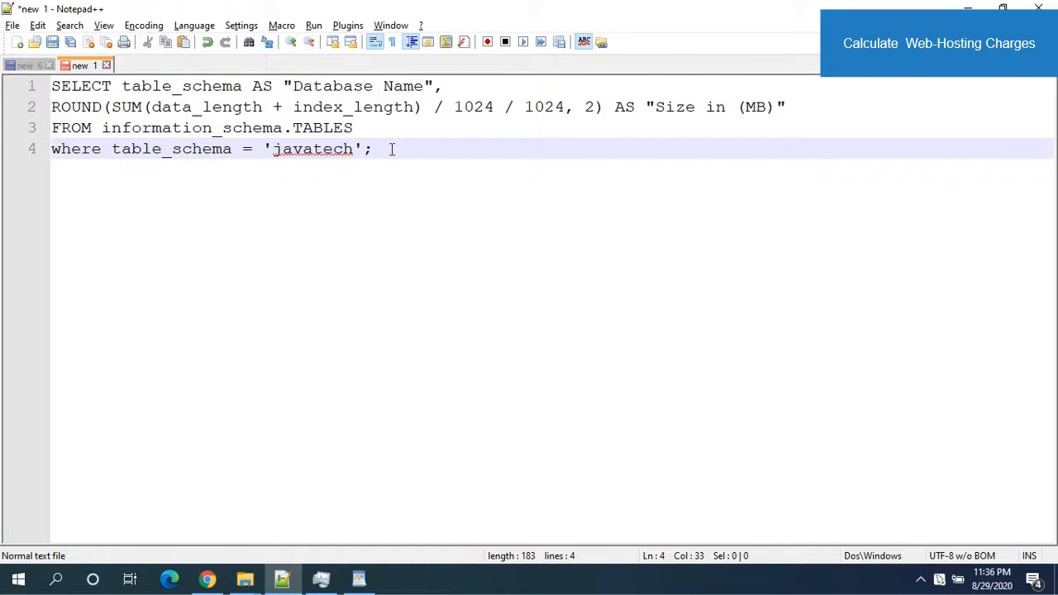
key("ctrl+a")
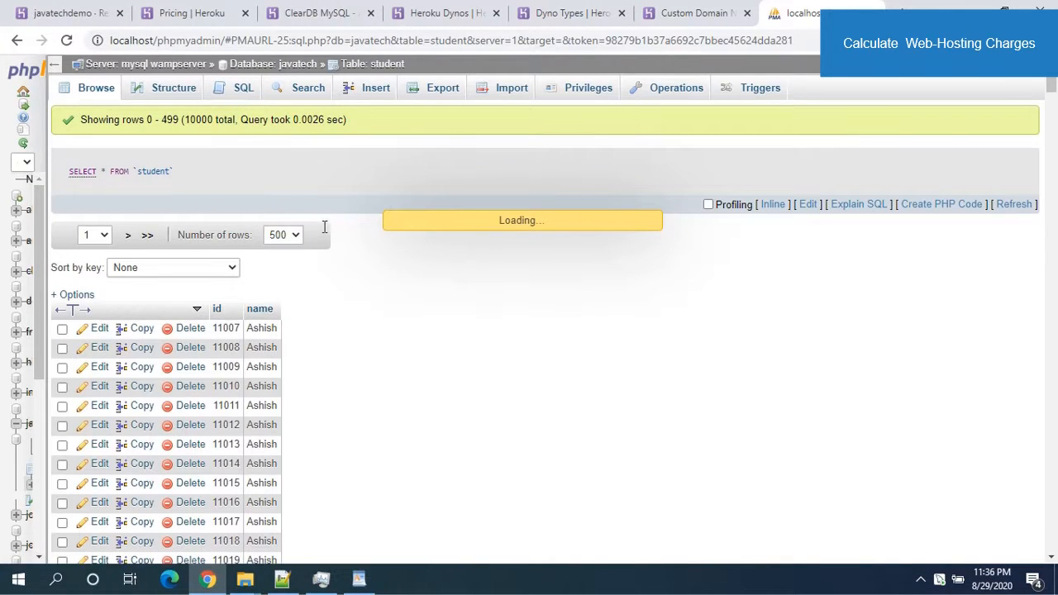
- Run the size query showing javatech at 0.33 MB, then return to ClearDB's plans page
left_click(243, 88)
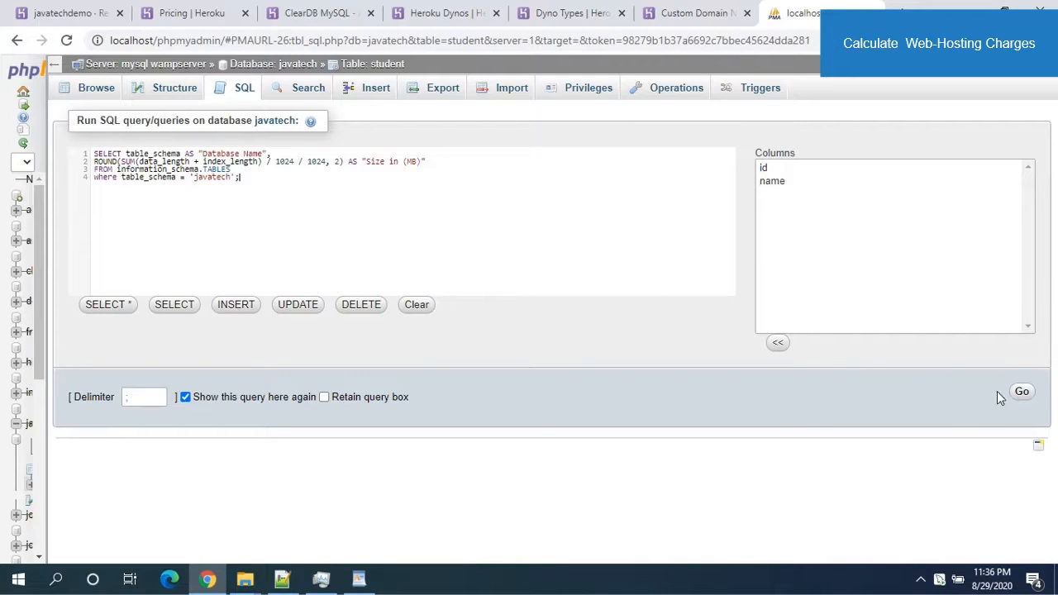
left_click(1020, 391)
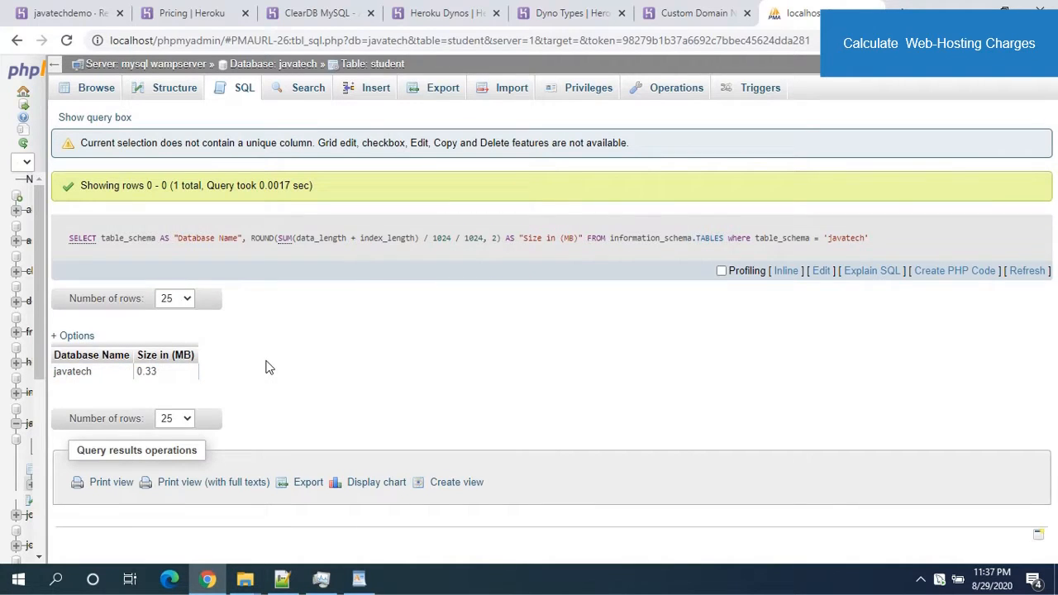
left_click(282, 578)
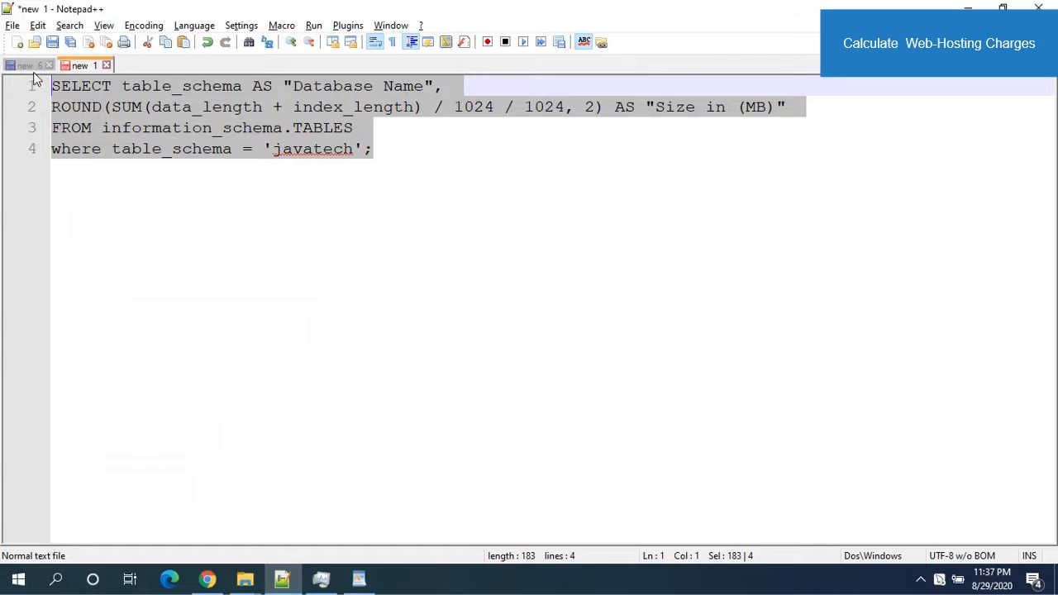
left_click(24, 65)
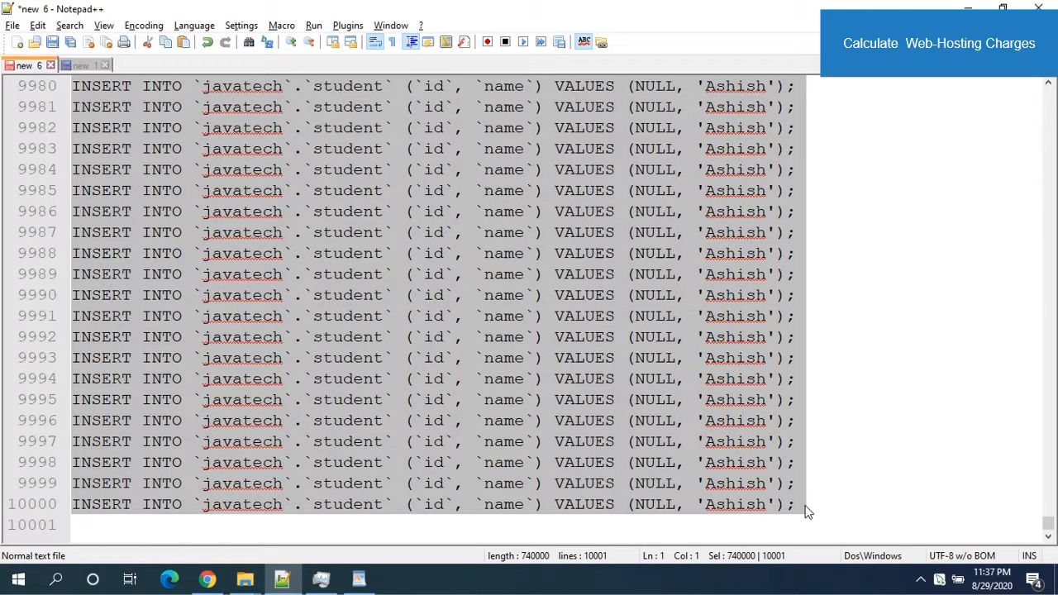
left_click(806, 504)
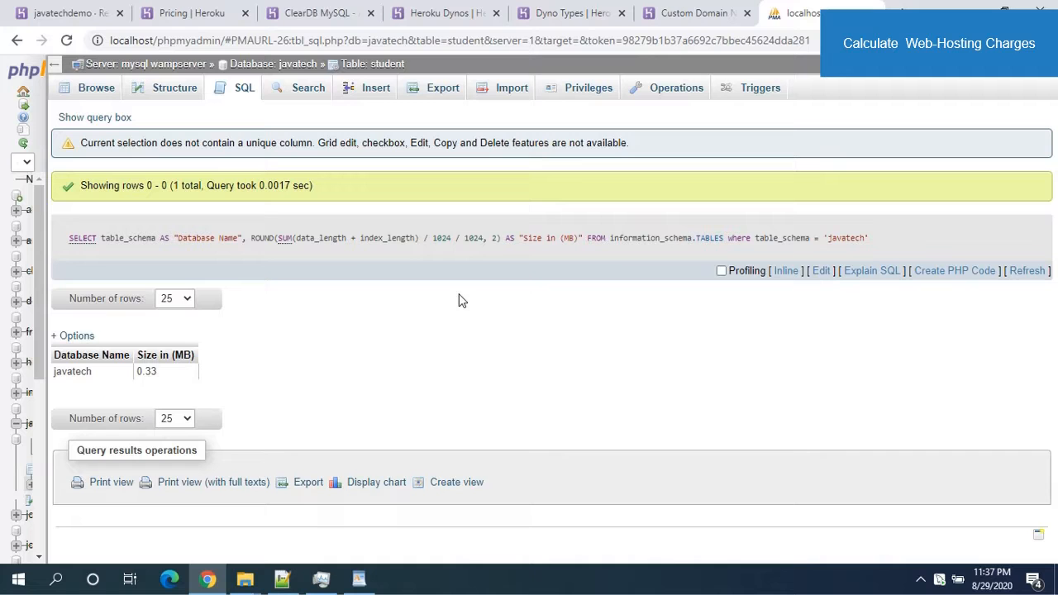
mouse_move(220, 7)
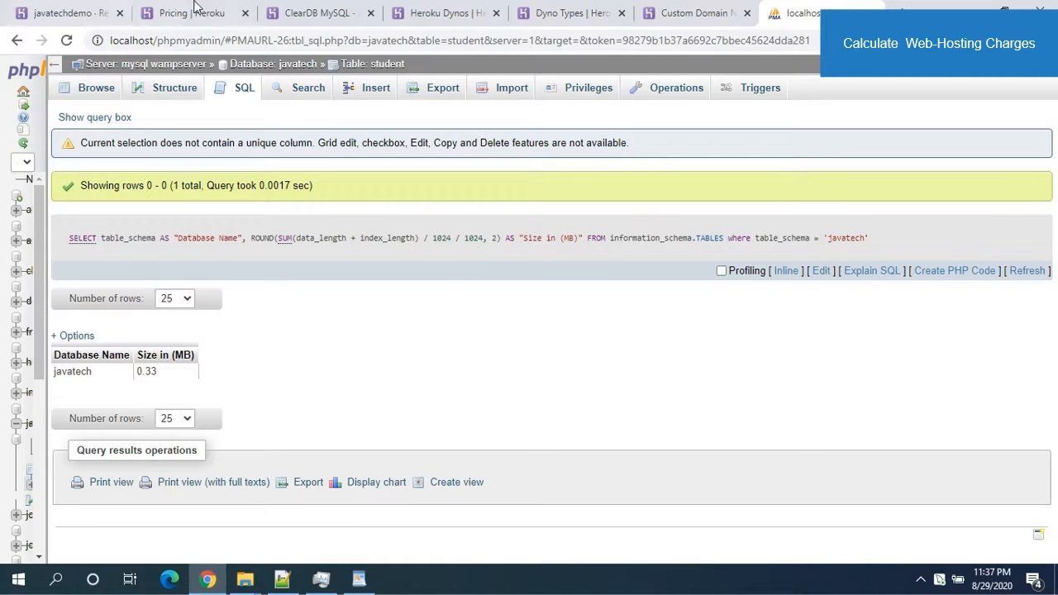
left_click(190, 13)
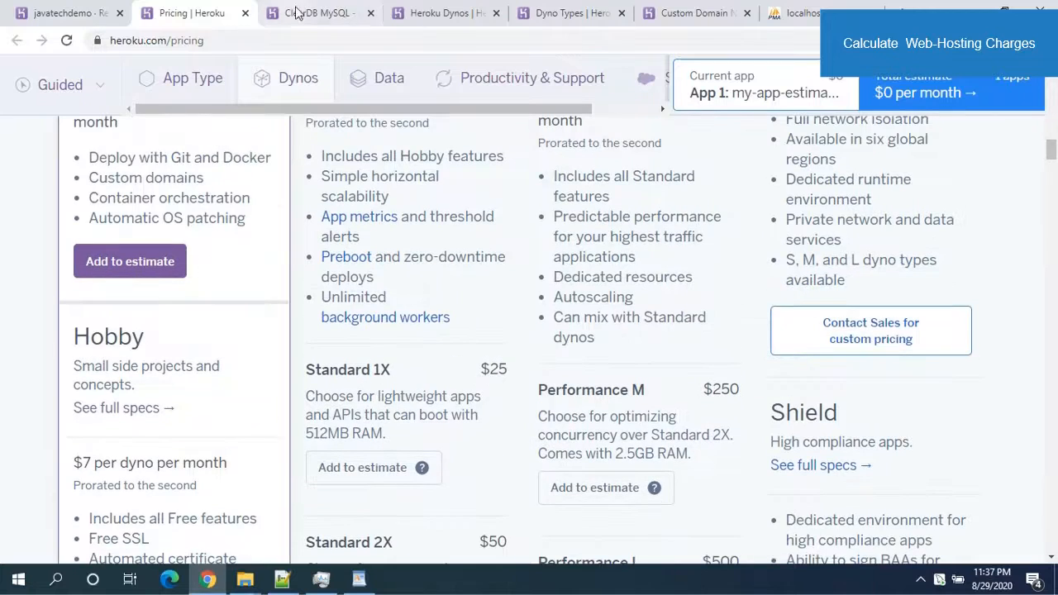
left_click(308, 13)
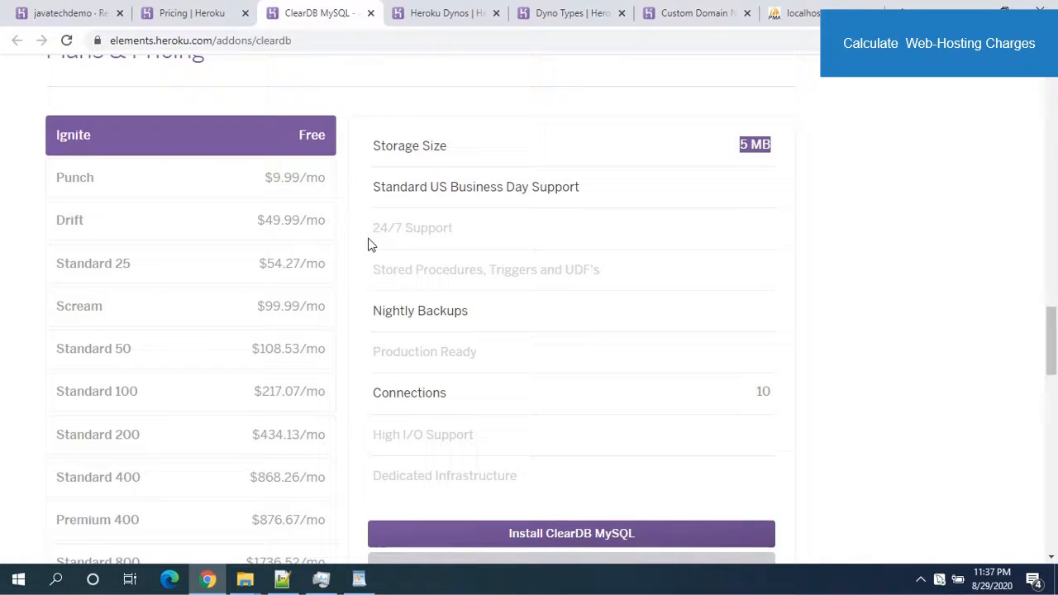
mouse_move(275, 199)
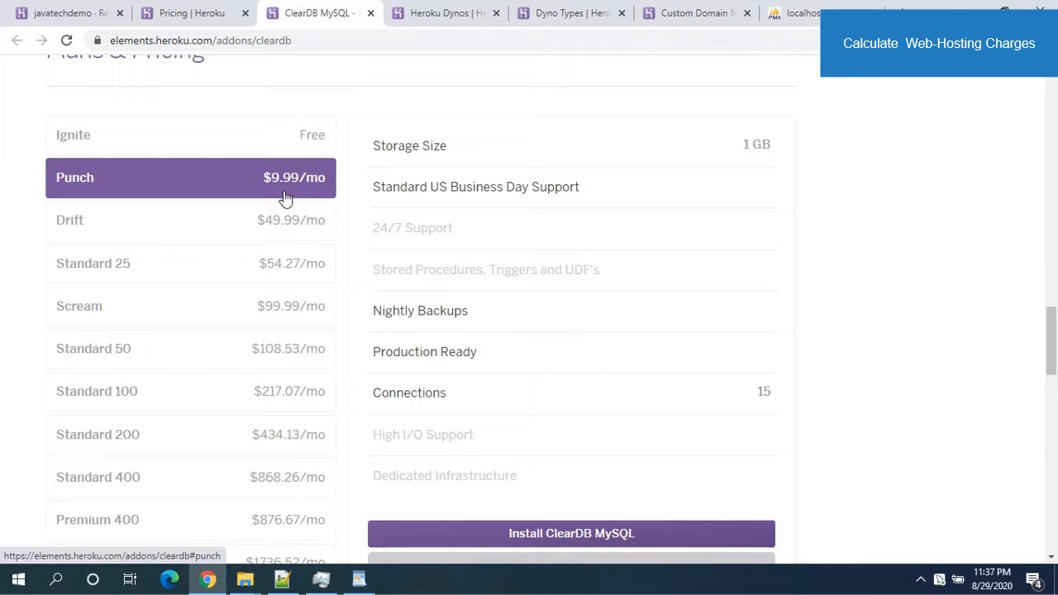
mouse_move(710, 172)
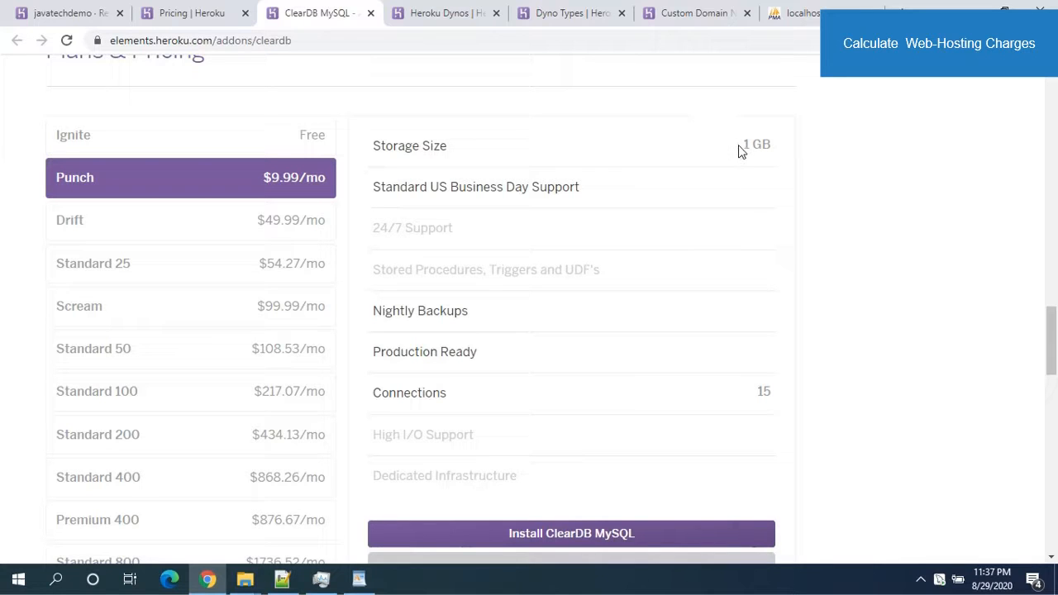
- Mark the Punch plan's 1 GB storage, then bring up the WordPad cost checklist
double_click(756, 144)
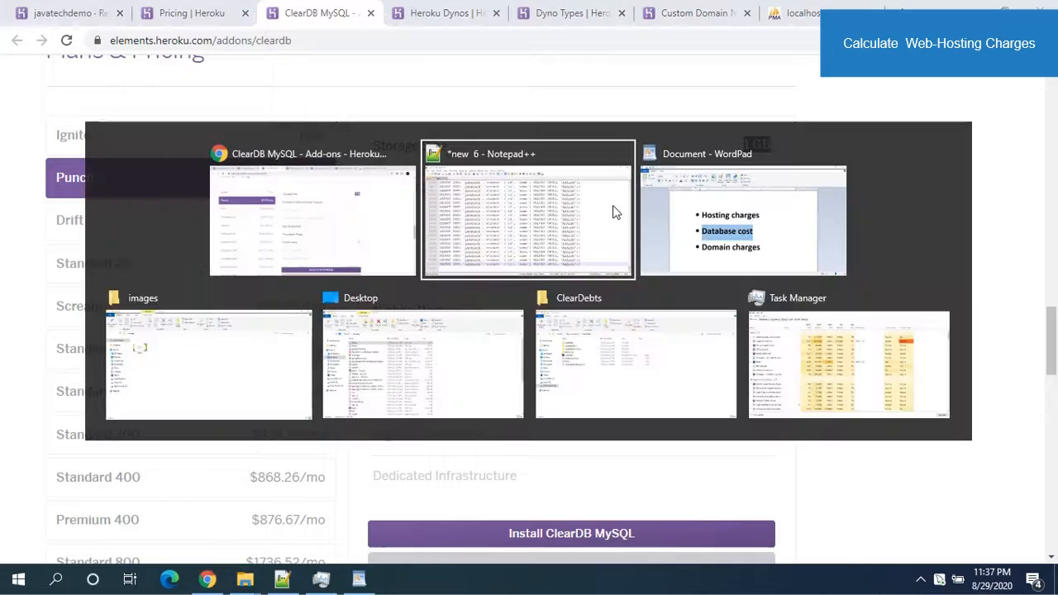
left_click(741, 219)
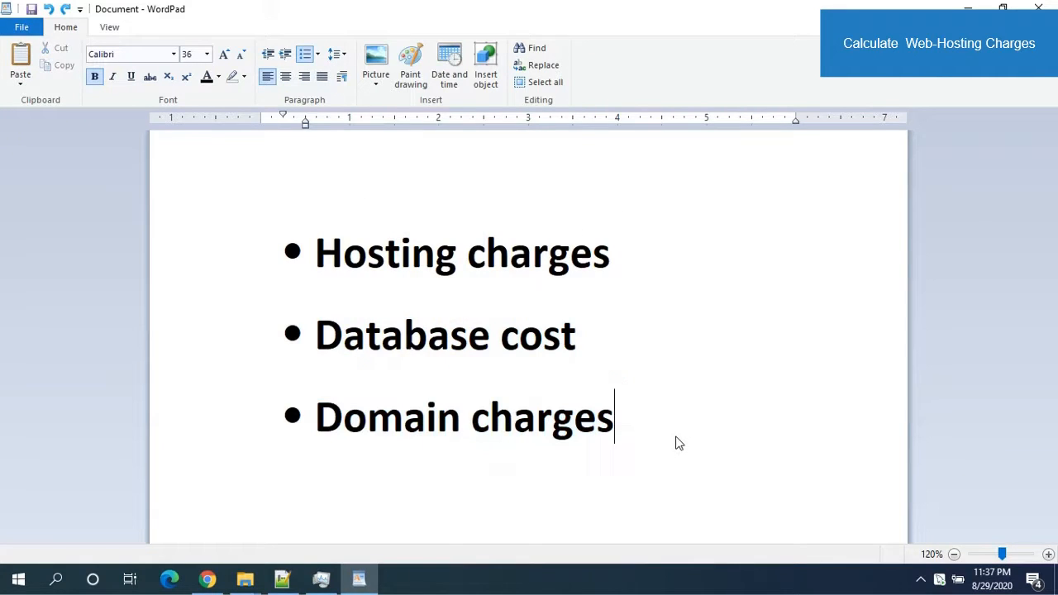
left_click(198, 578)
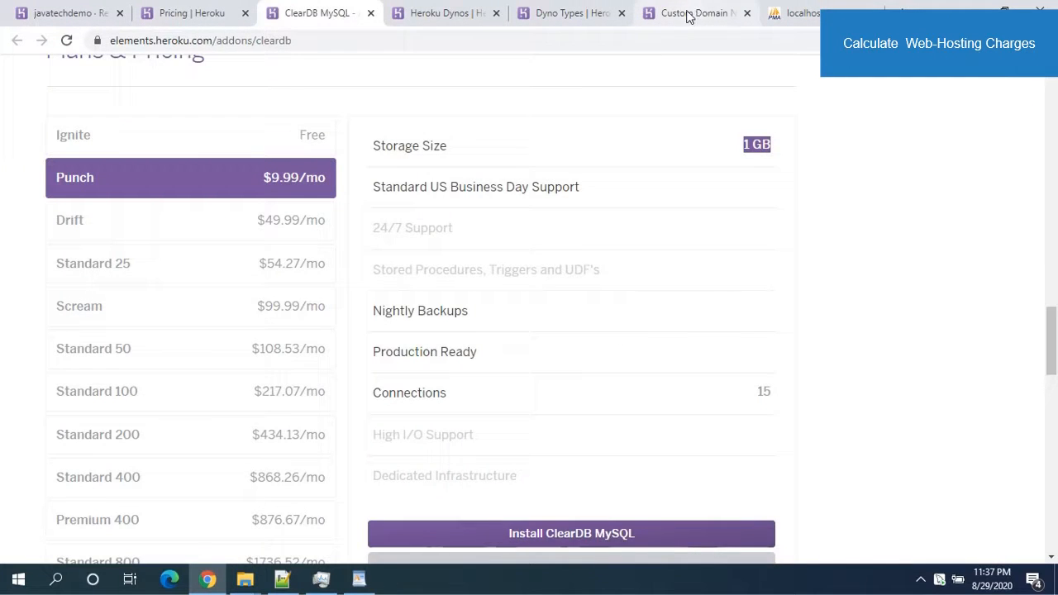
- Highlight the custom domains article's note that Heroku offers no domain registration
left_click(690, 13)
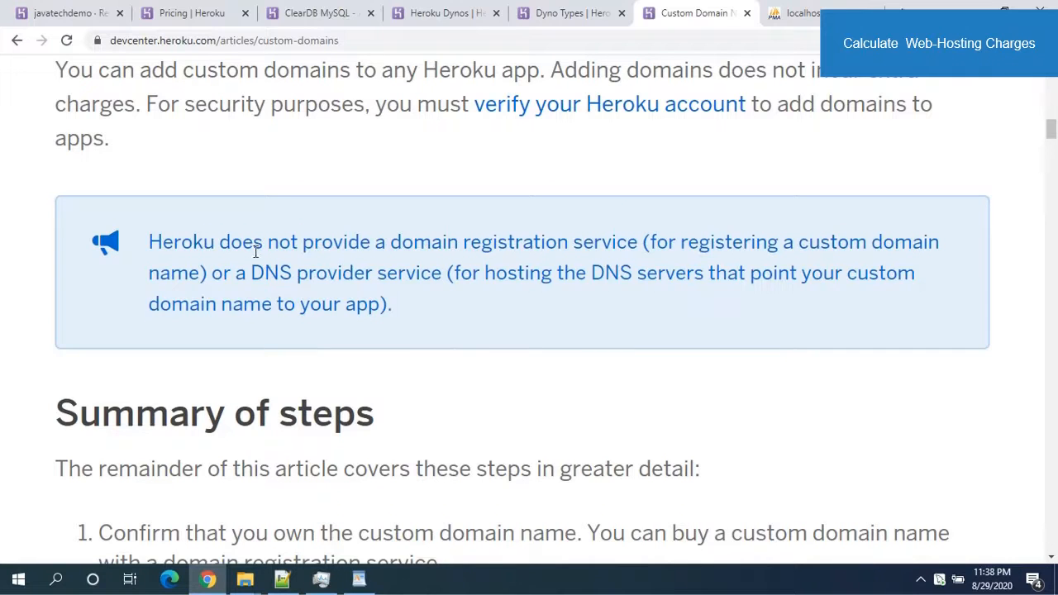
left_click_drag(148, 241, 246, 241)
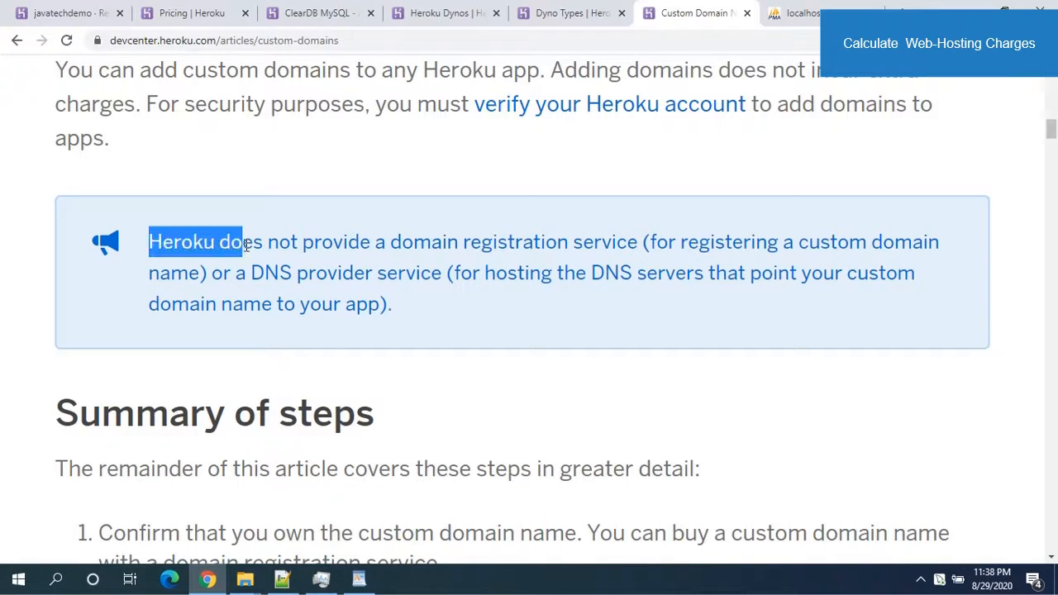
left_click_drag(245, 241, 611, 241)
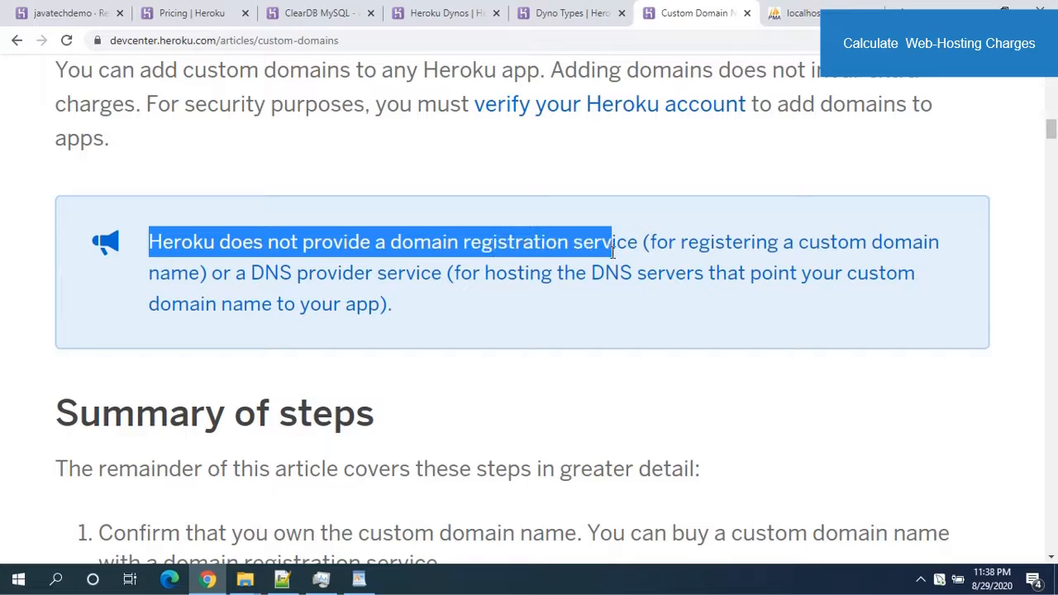
- Scroll up to the intro about herokuapp.com default domains and clear the highlight
scroll("up", 3)
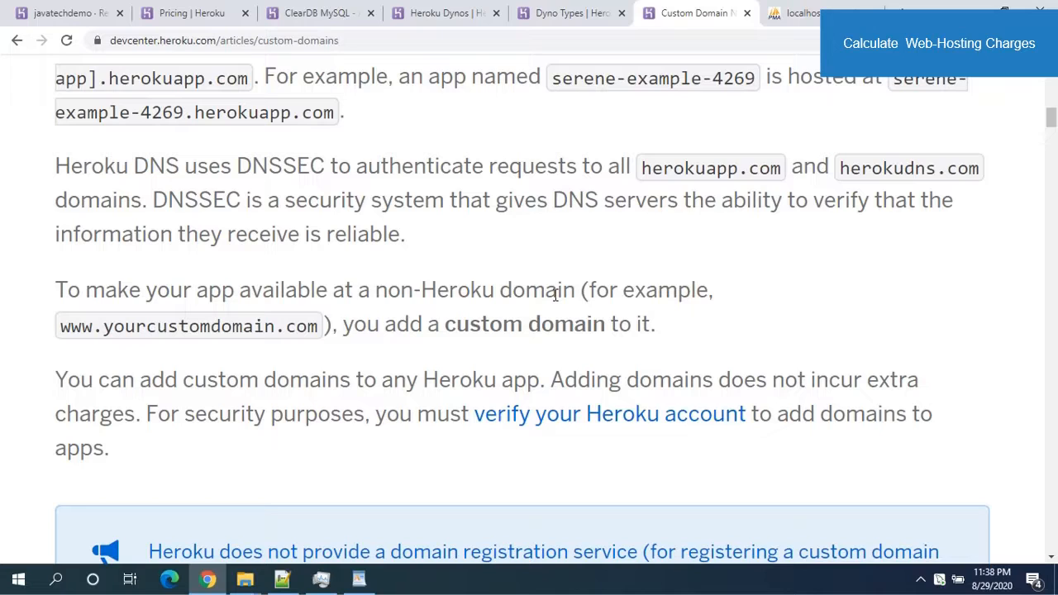
mouse_move(551, 294)
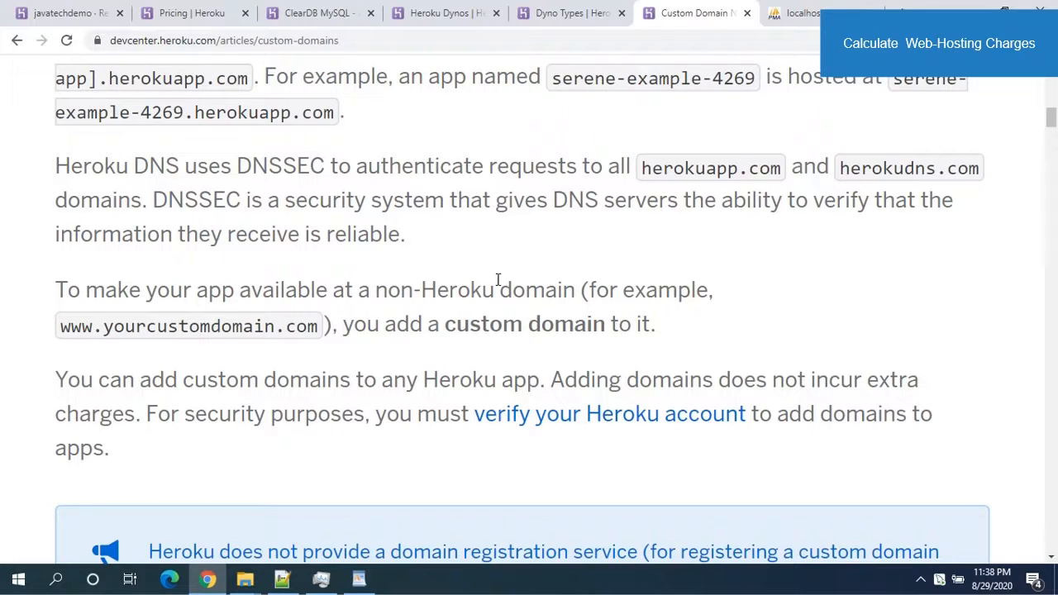
scroll("up", 3)
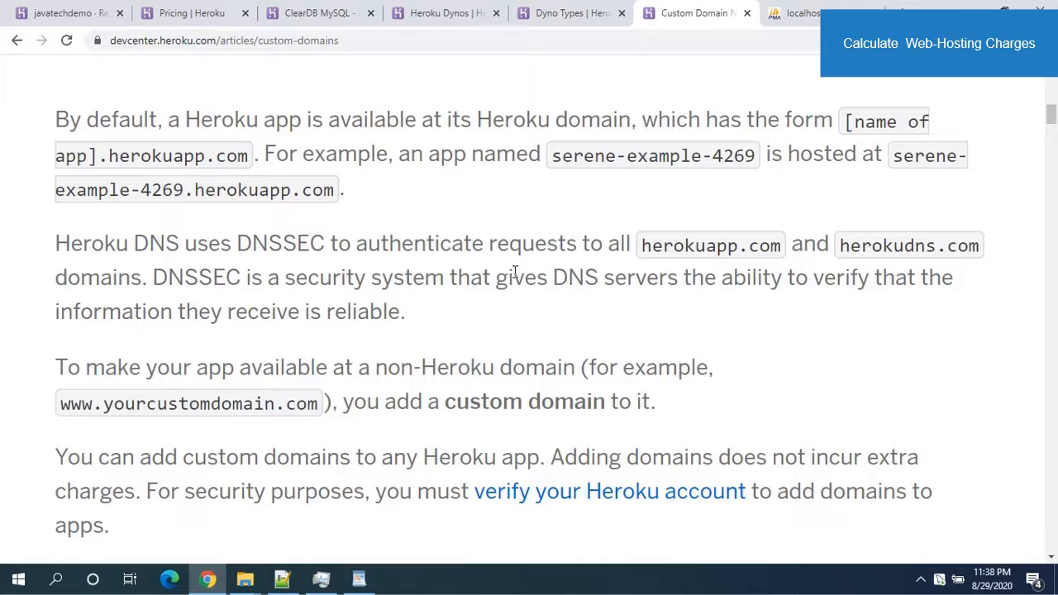
mouse_move(220, 179)
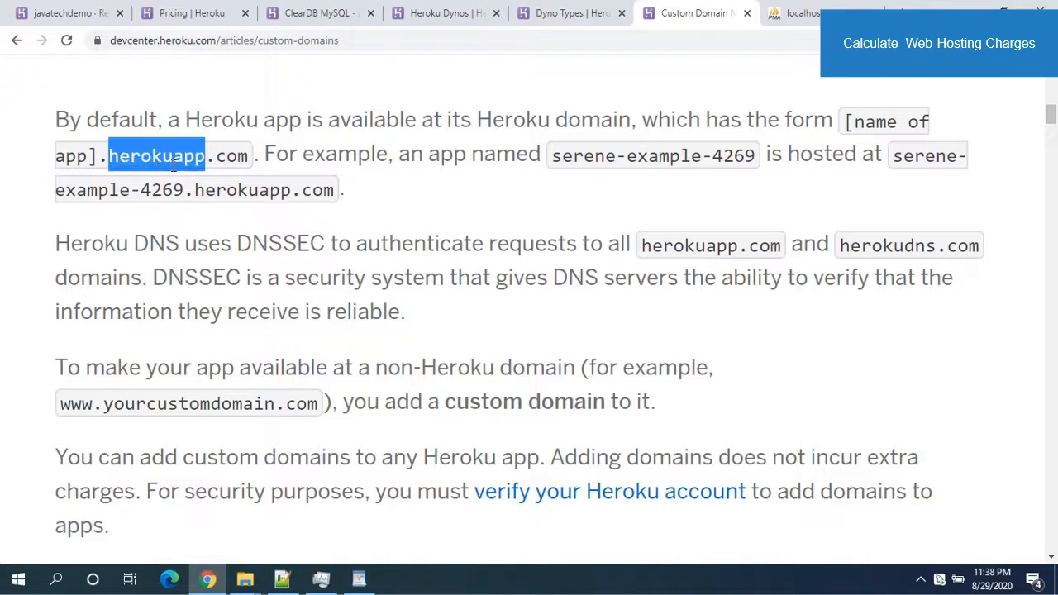
mouse_move(236, 182)
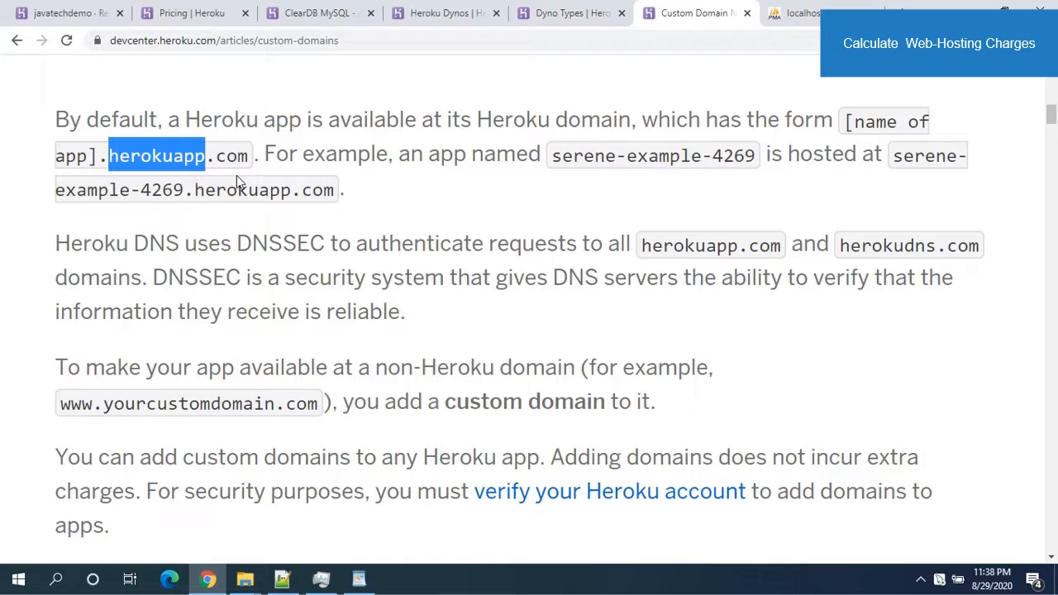
mouse_move(797, 154)
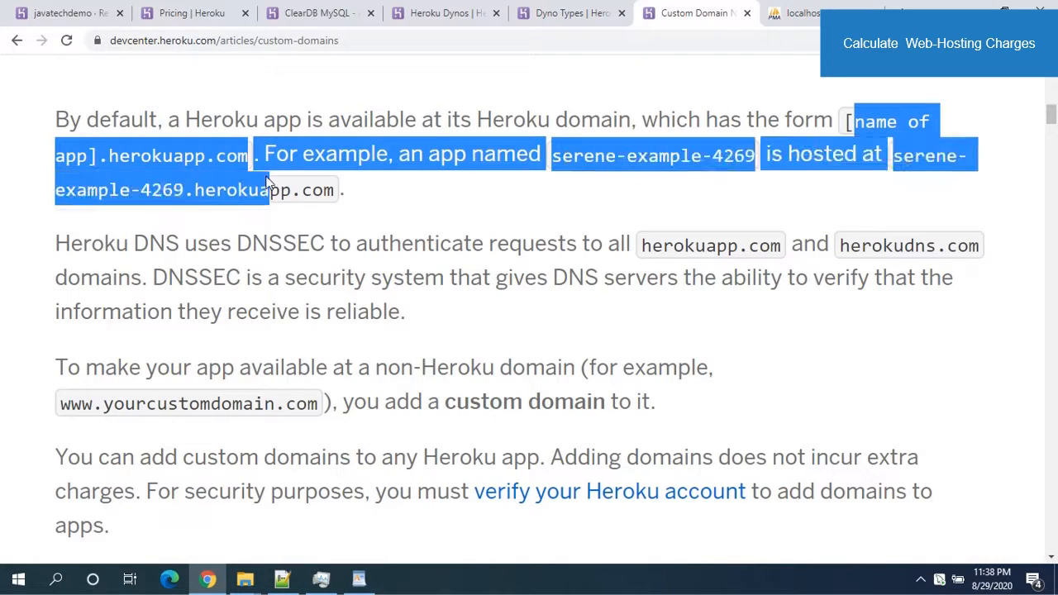
left_click(272, 182)
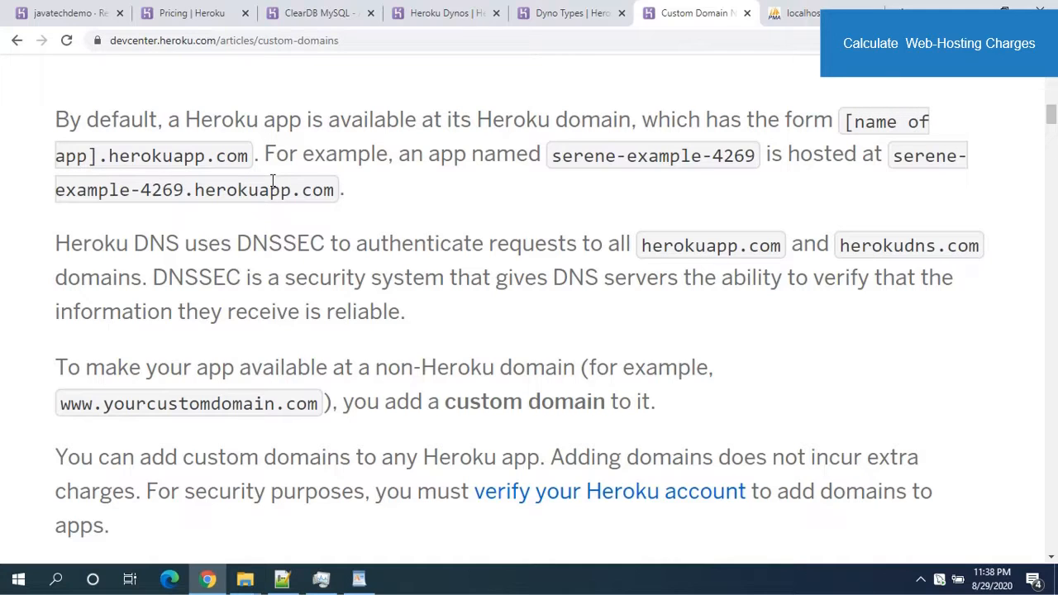
- Place the cursor after the Domain charges bullet, then return to javatechdemo's resources page
left_click(357, 578)
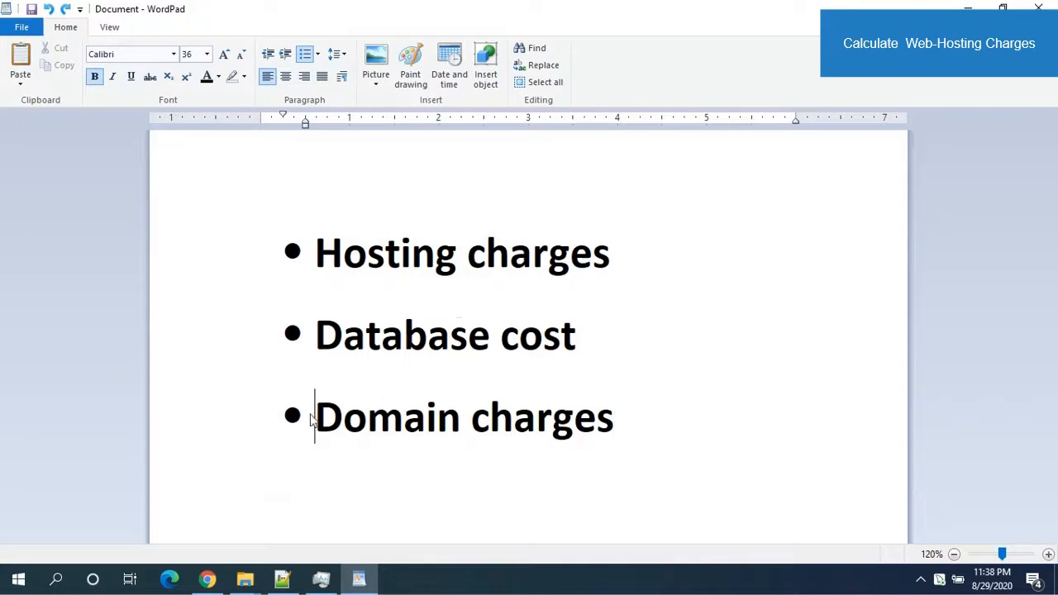
mouse_move(669, 429)
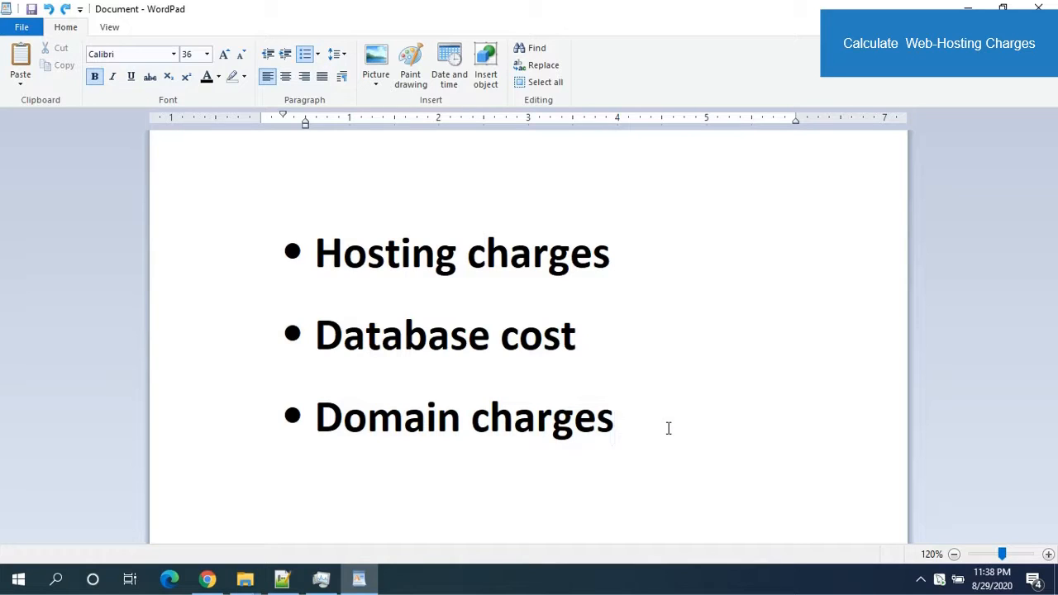
mouse_move(656, 421)
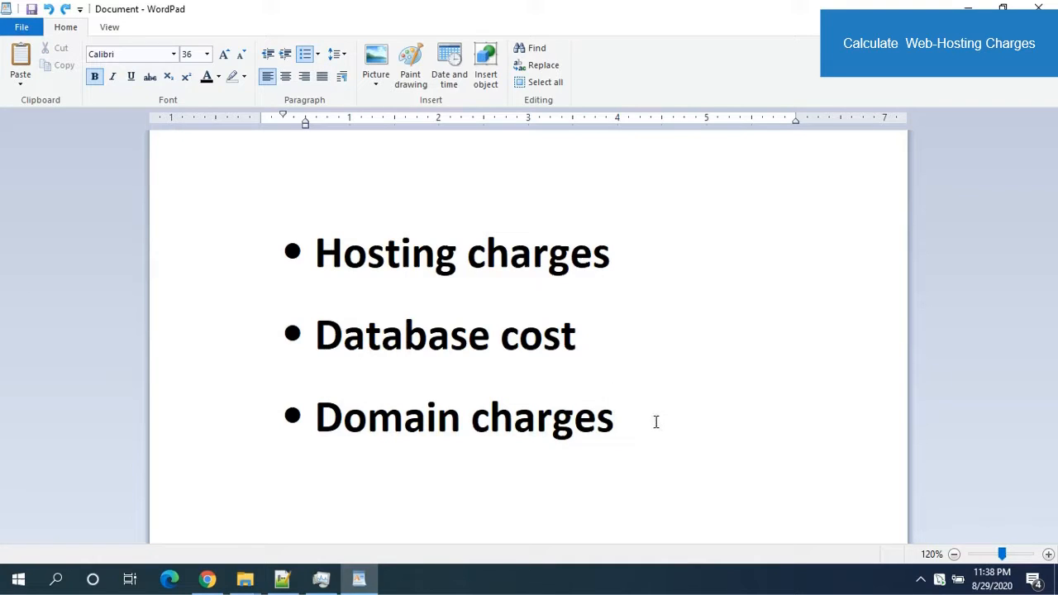
left_click(617, 417)
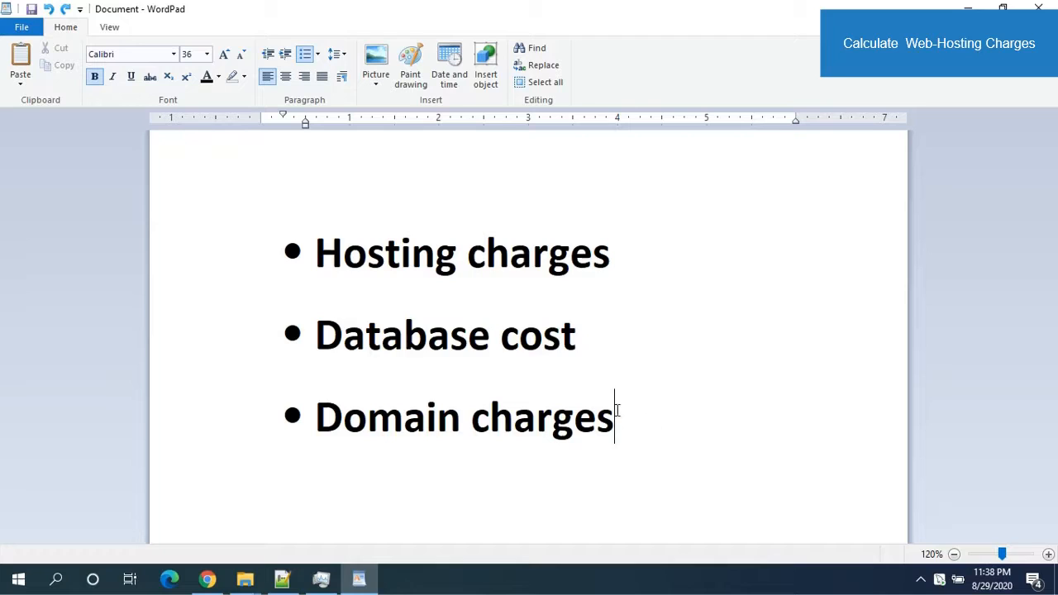
mouse_move(601, 385)
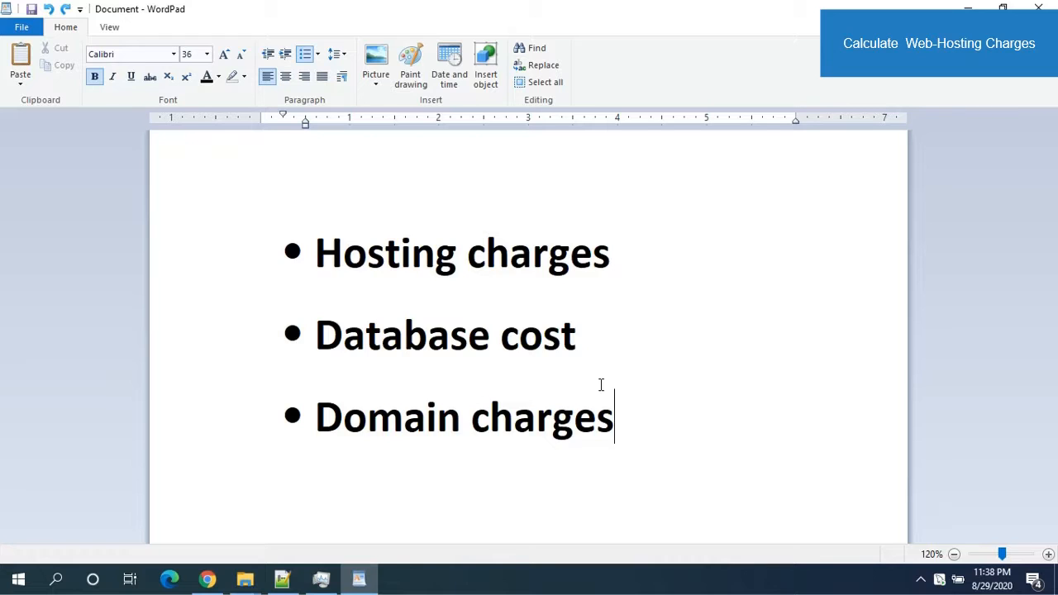
key("alt+tab")
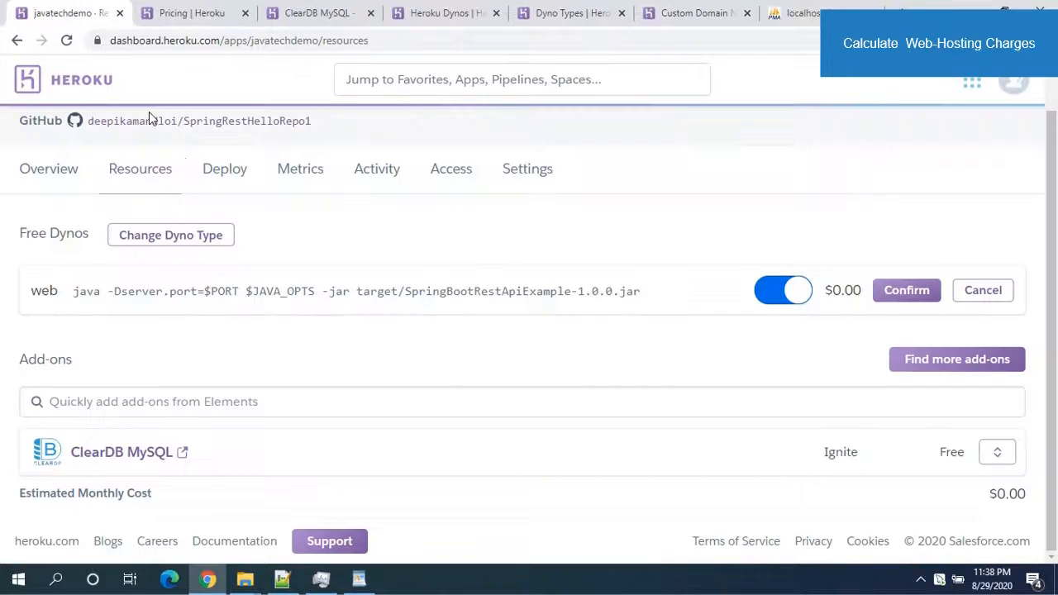
mouse_move(276, 281)
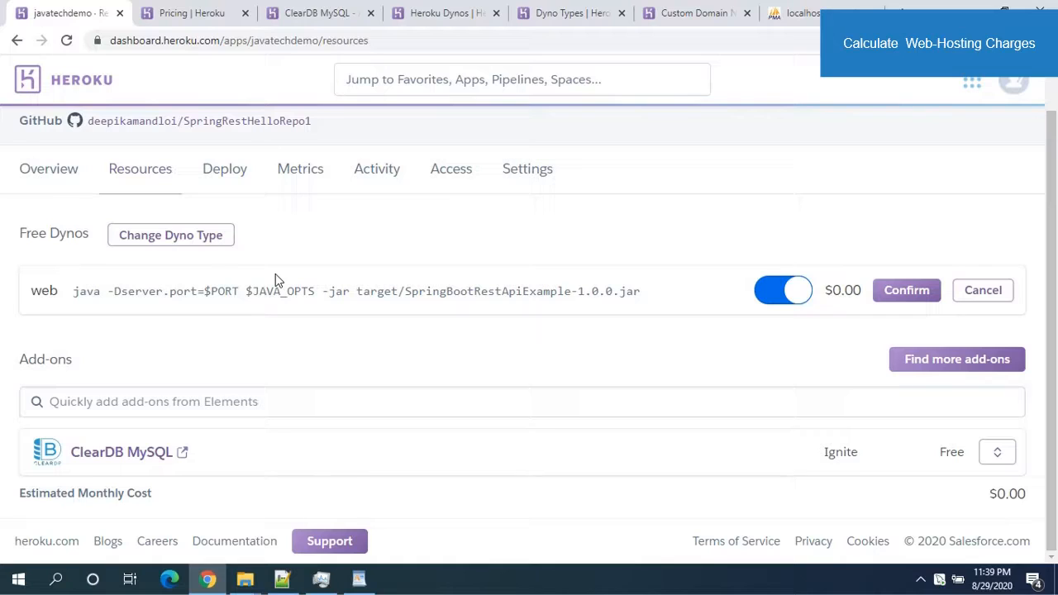
mouse_move(243, 262)
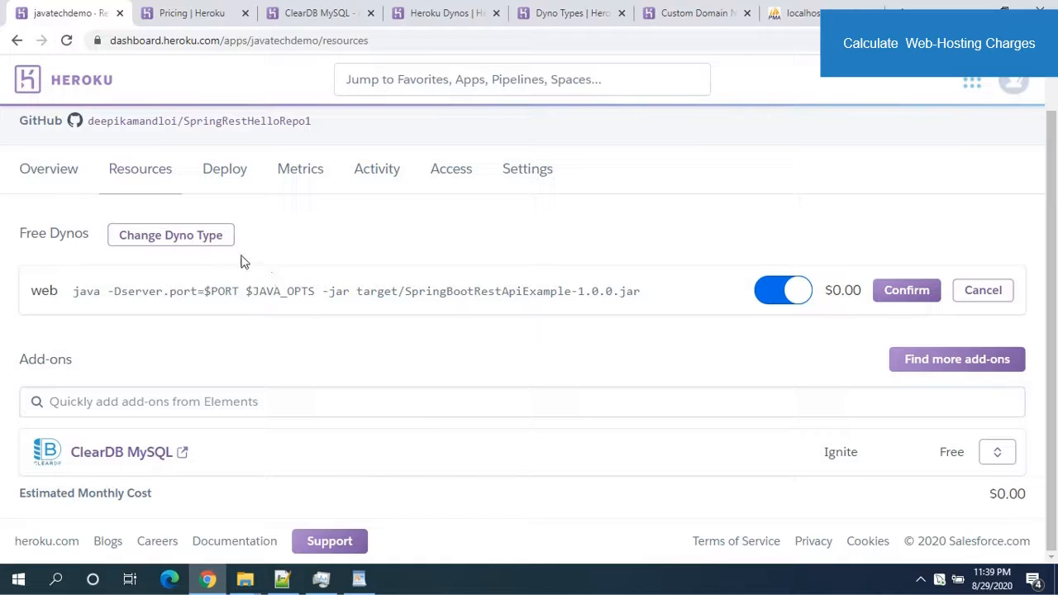
mouse_move(267, 246)
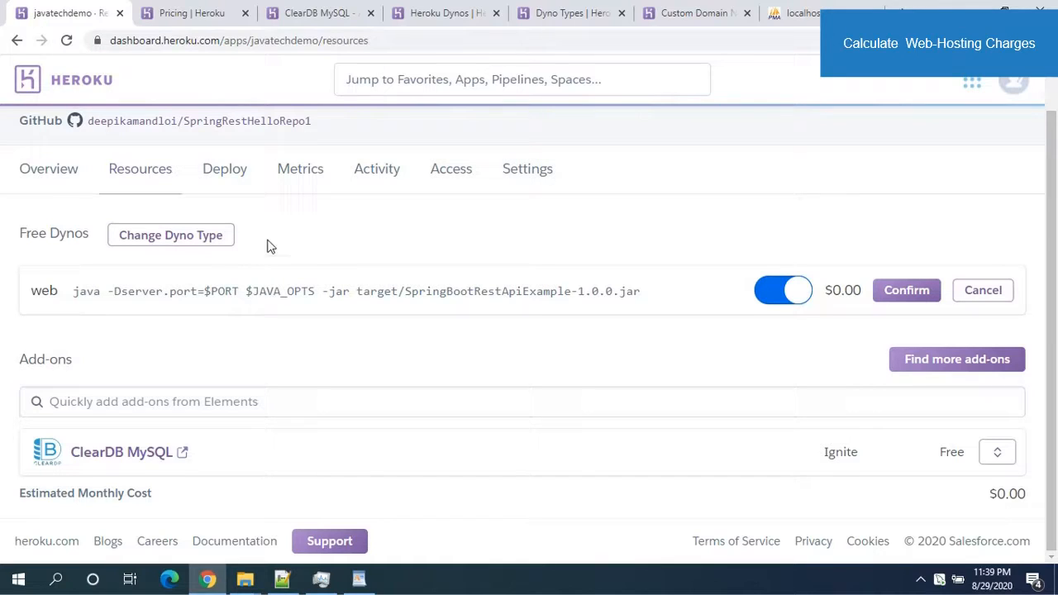
mouse_move(291, 238)
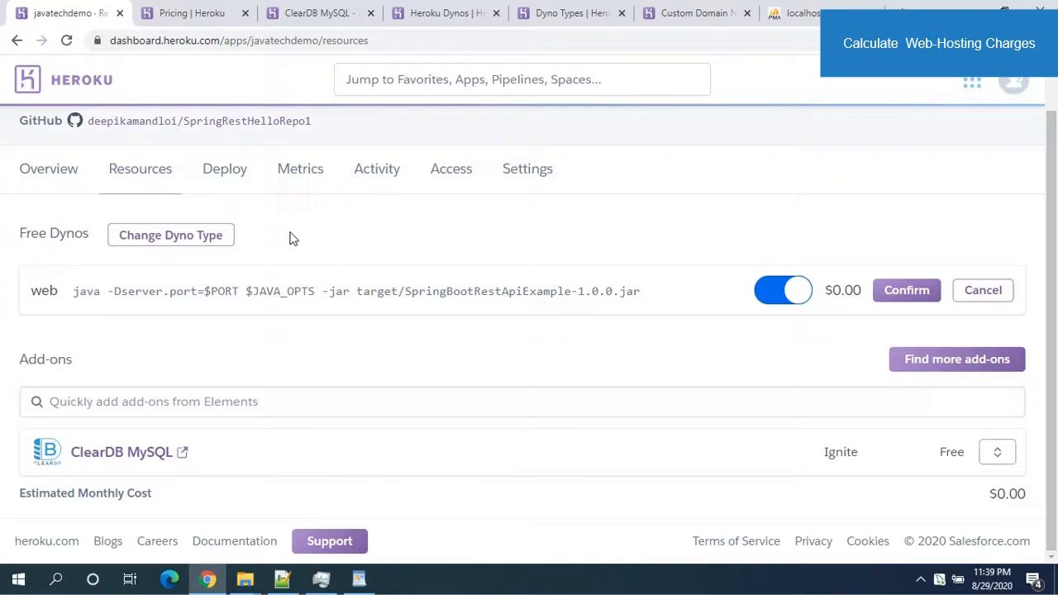
mouse_move(339, 252)
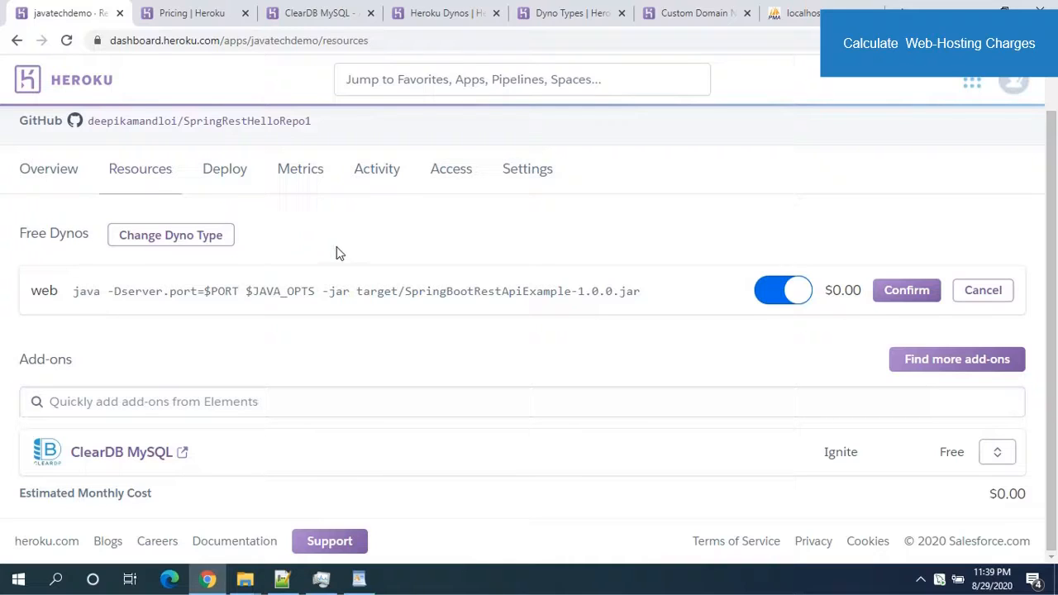